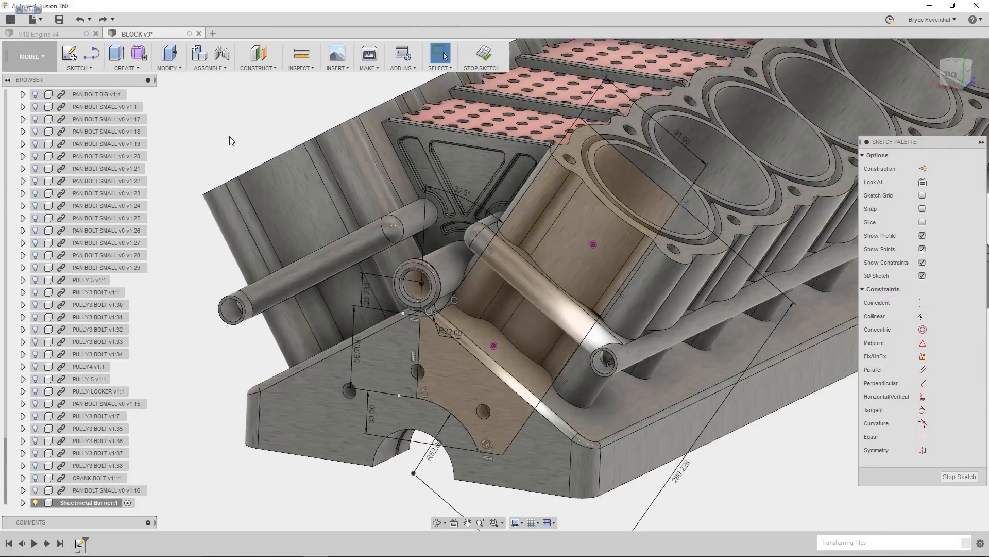
Step: Switch to Sheet Metal and flange the barrier profile with the Steel (in) rule and chosen thickness side
{"action": "left_click", "coordinate": [29, 57]}
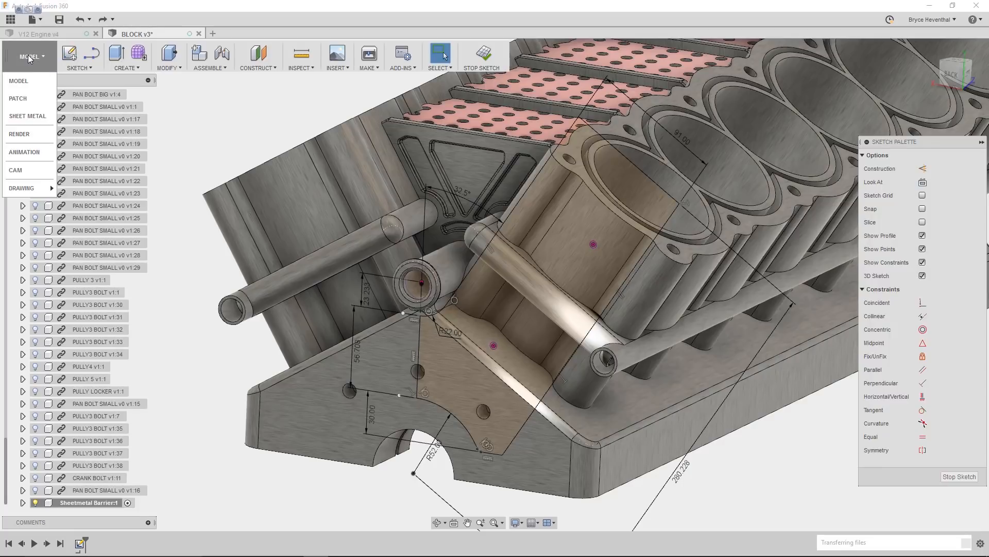
{"action": "mouse_move", "coordinate": [25, 119]}
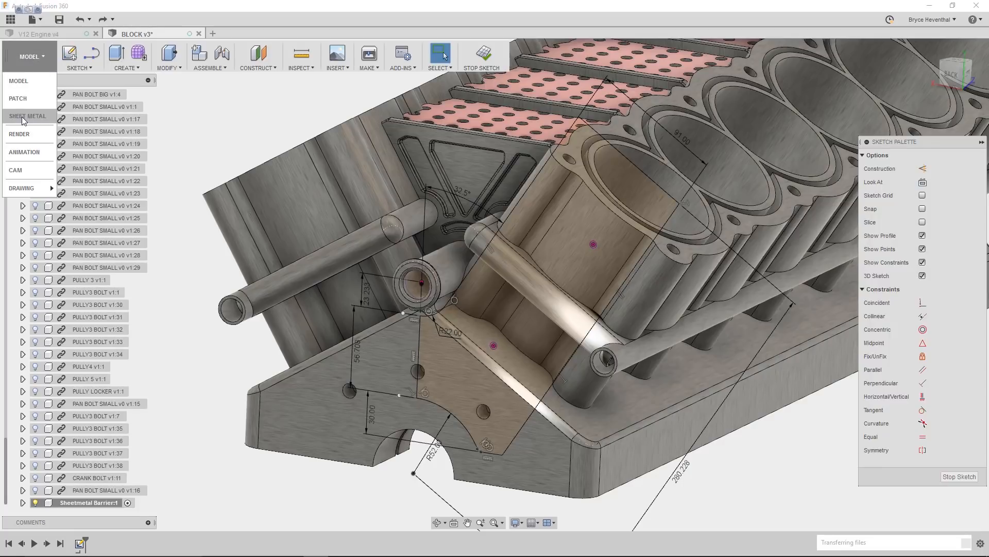
{"action": "left_click", "coordinate": [25, 116]}
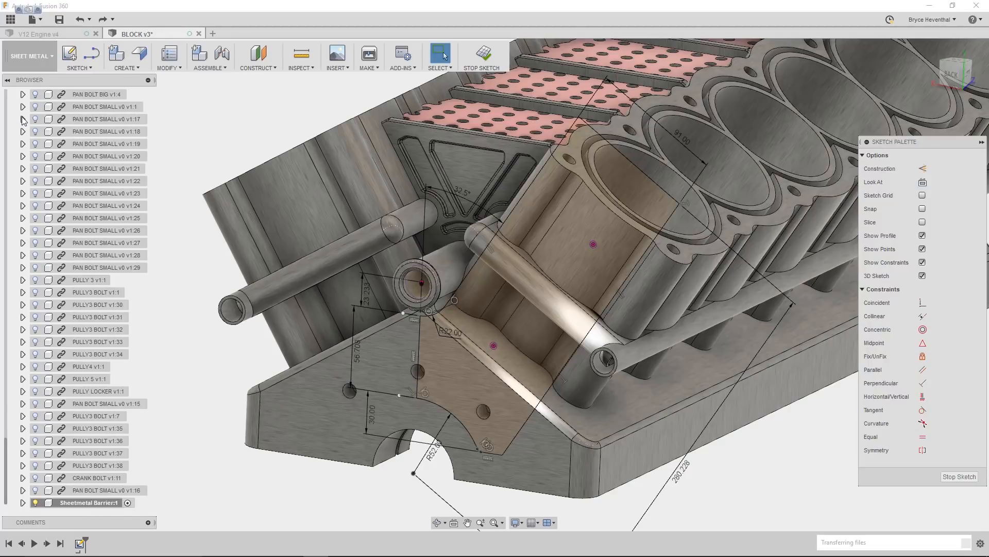
{"action": "left_click", "coordinate": [138, 55]}
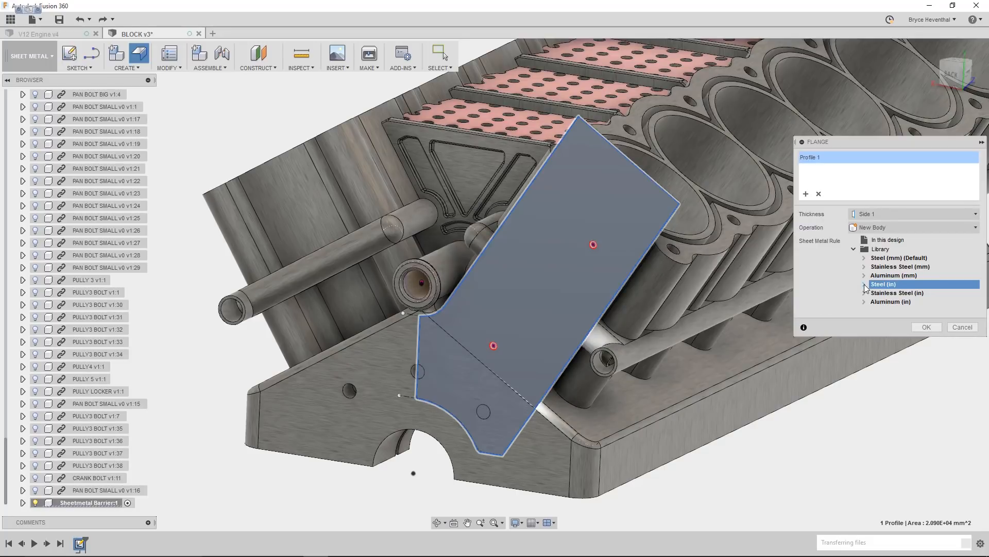
{"action": "left_click", "coordinate": [864, 284]}
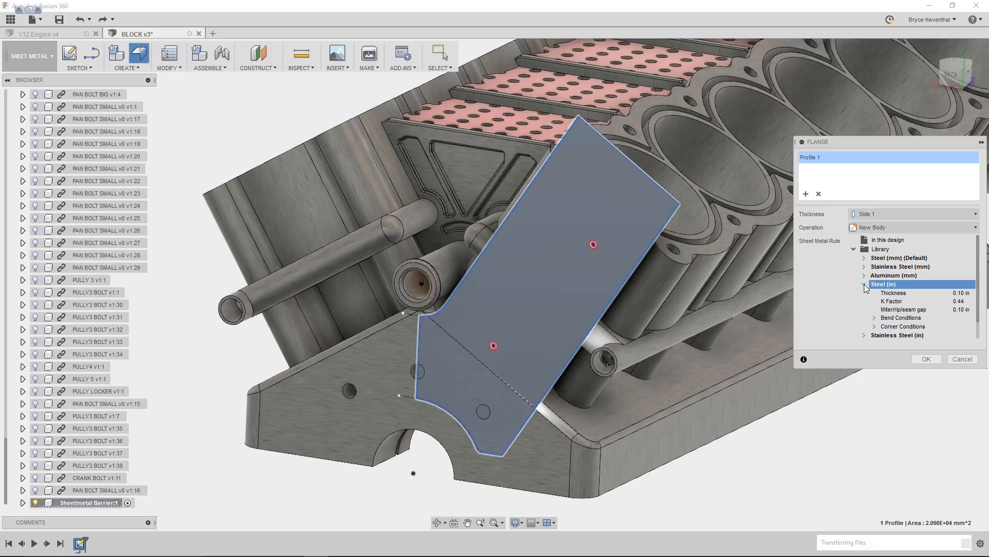
{"action": "left_click", "coordinate": [913, 213]}
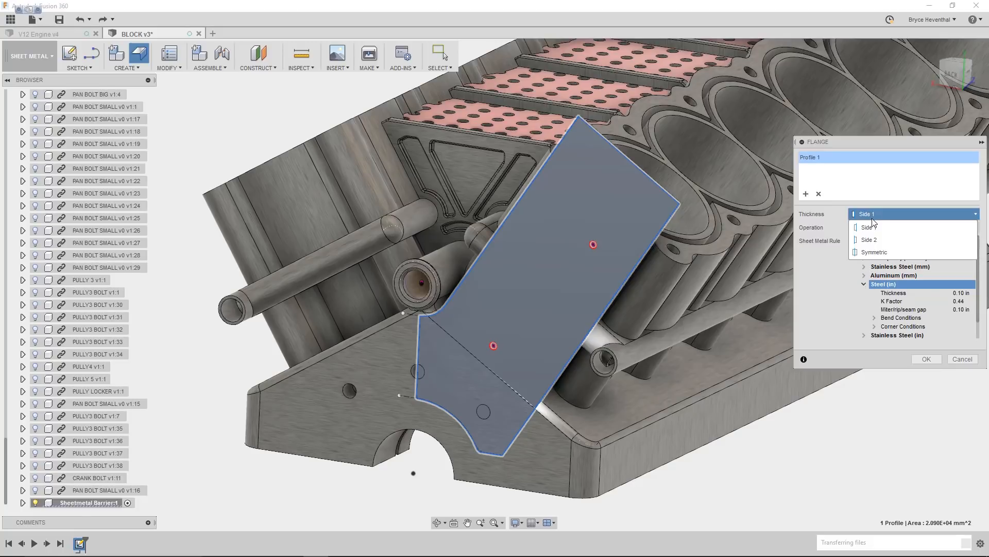
{"action": "left_click", "coordinate": [927, 359]}
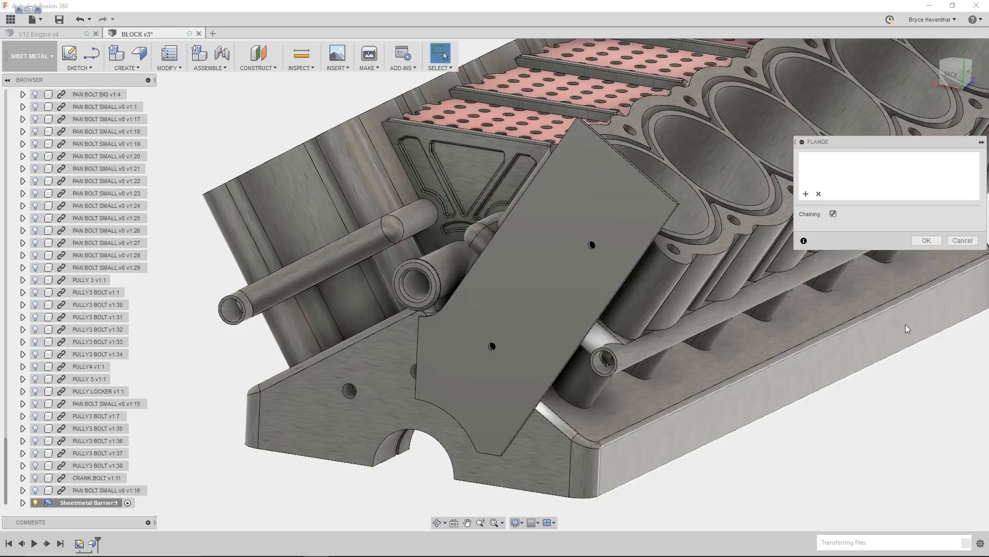
Step: Add a 50 mm tall flange along the plate's long side edge
{"action": "left_click", "coordinate": [585, 331]}
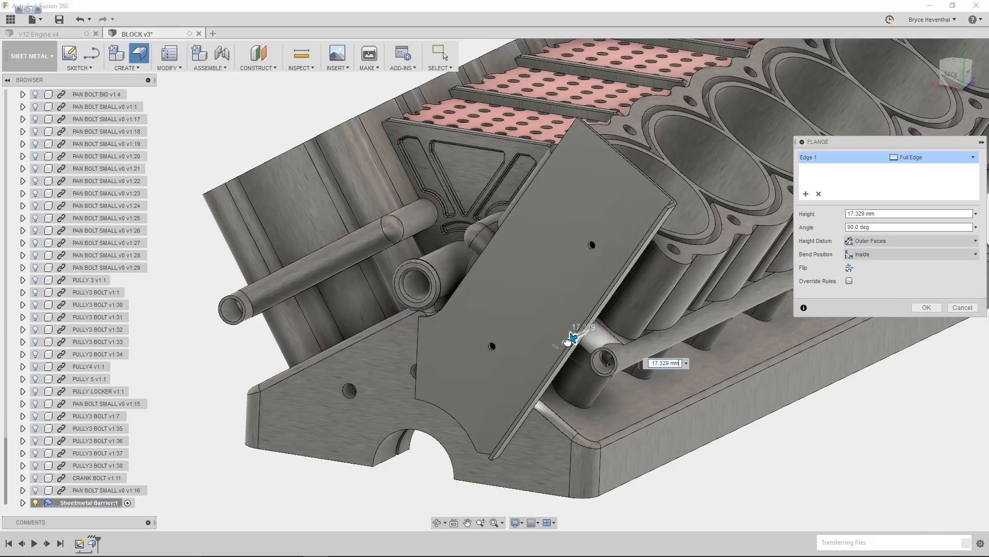
{"action": "left_click_drag", "start_coordinate": [571, 338], "coordinate": [561, 344]}
{"action": "type", "text": "50"}
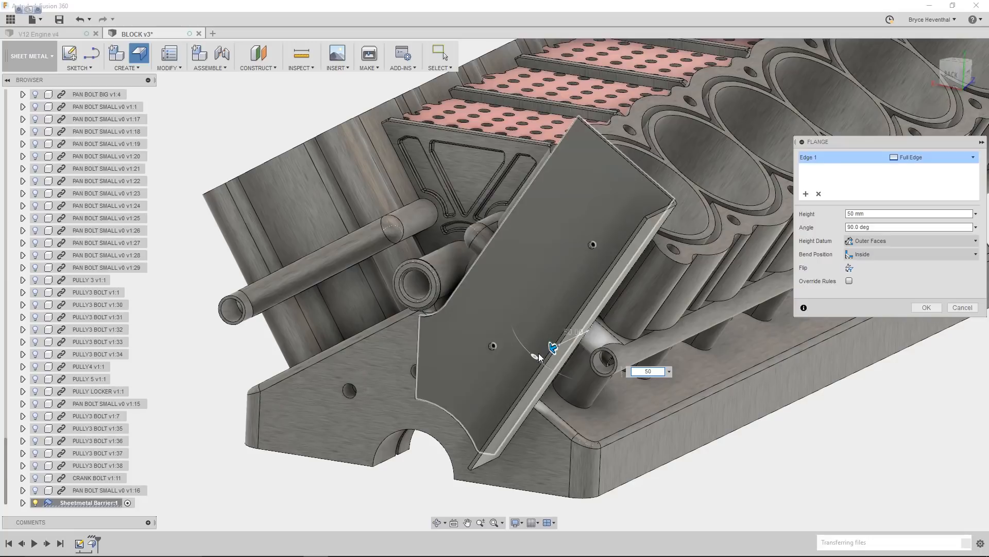
{"action": "left_click_drag", "start_coordinate": [552, 347], "coordinate": [518, 342]}
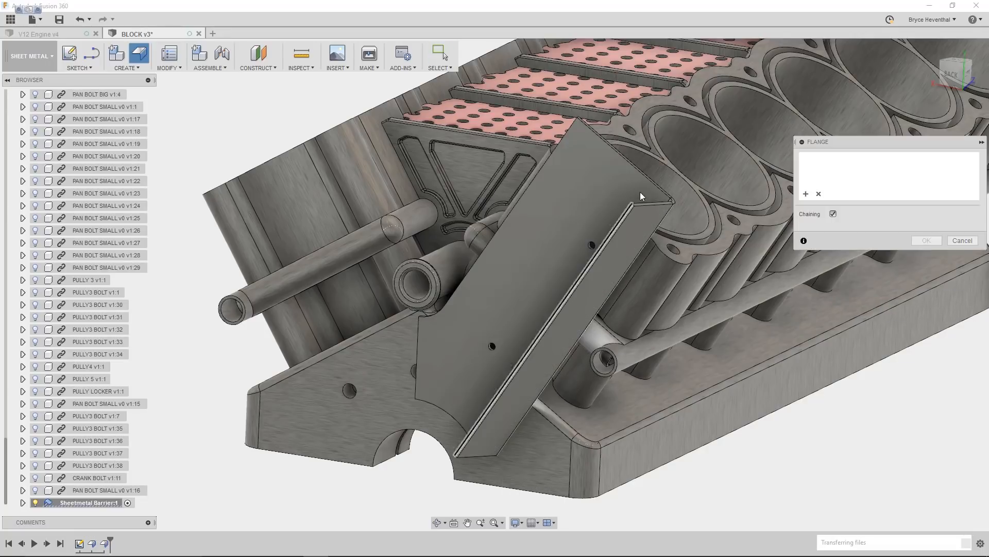
Step: Add a second, inward-angled flange on the top edge, about 65 mm, entering 60
{"action": "left_click", "coordinate": [616, 157]}
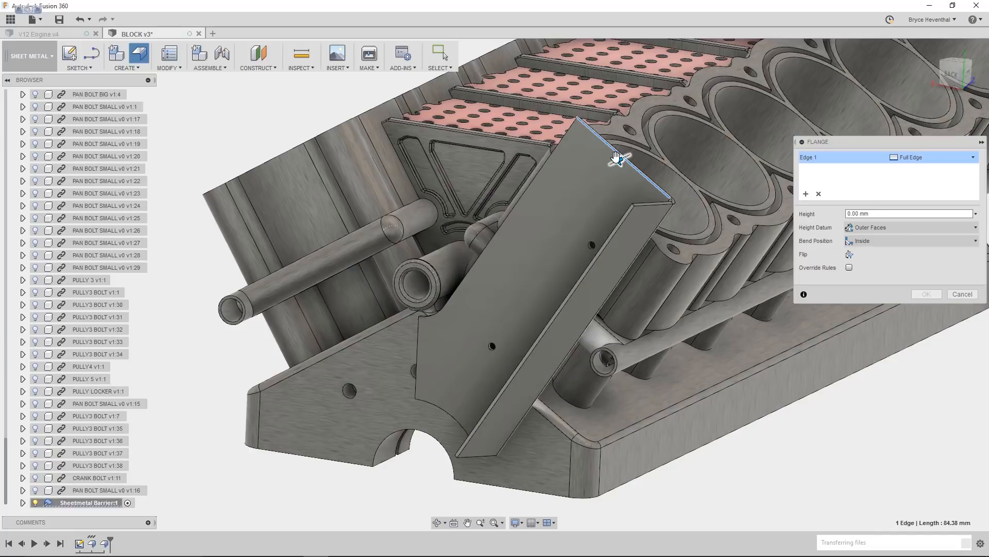
{"action": "left_click_drag", "start_coordinate": [619, 158], "coordinate": [577, 180]}
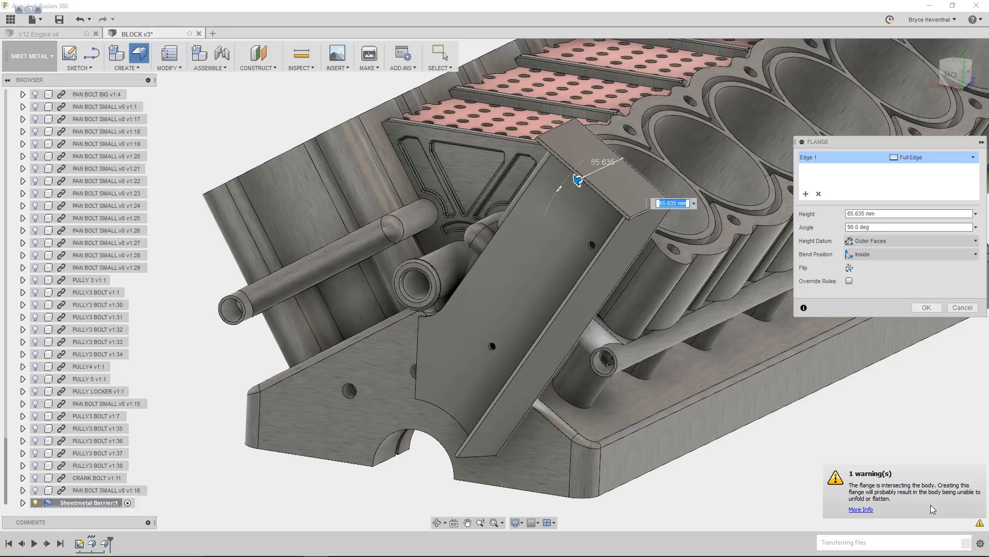
{"action": "mouse_move", "coordinate": [924, 497]}
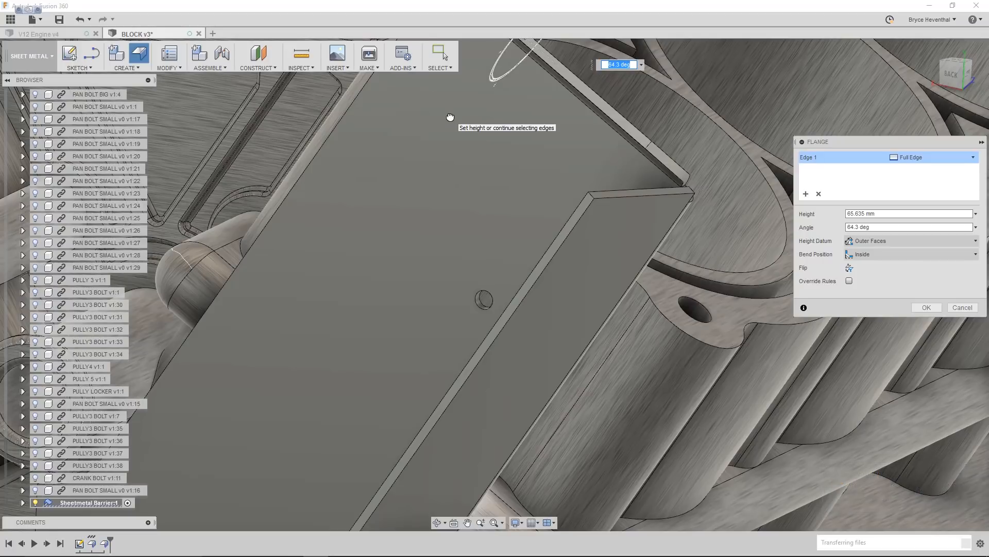
{"action": "type", "text": "60"}
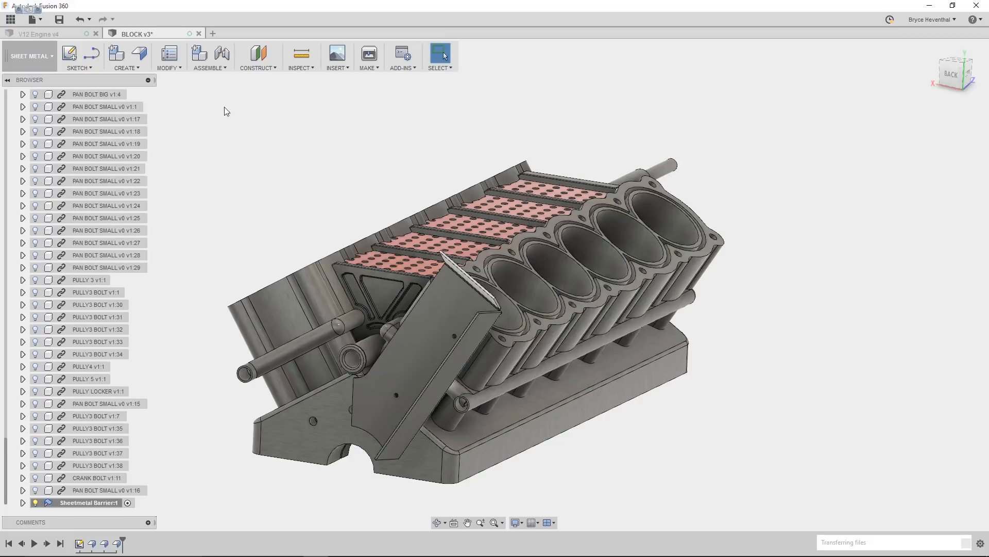
Step: In the Model workspace, mirror the flanged plate body across a plane
{"action": "left_click", "coordinate": [30, 55]}
{"action": "type", "text": "mirr"}
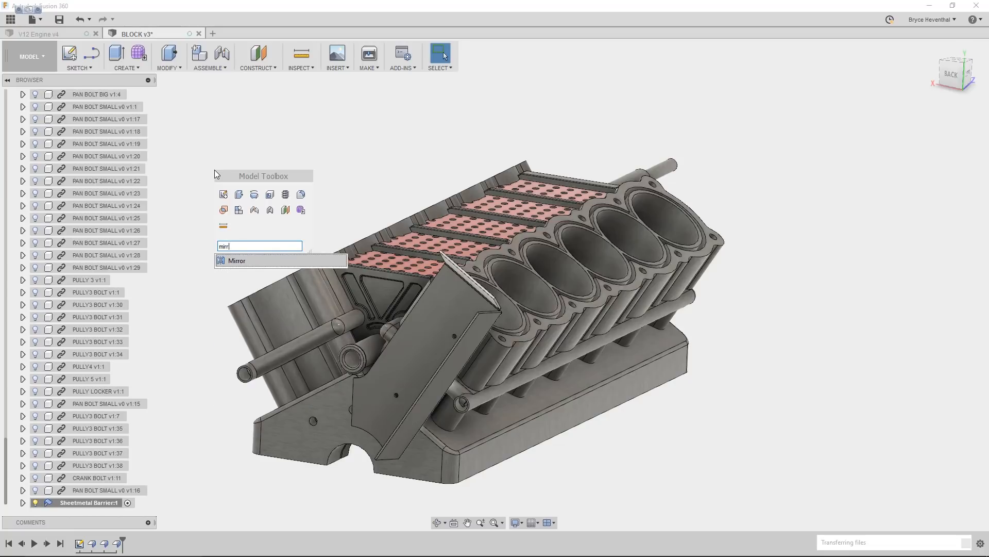
{"action": "left_click", "coordinate": [237, 260]}
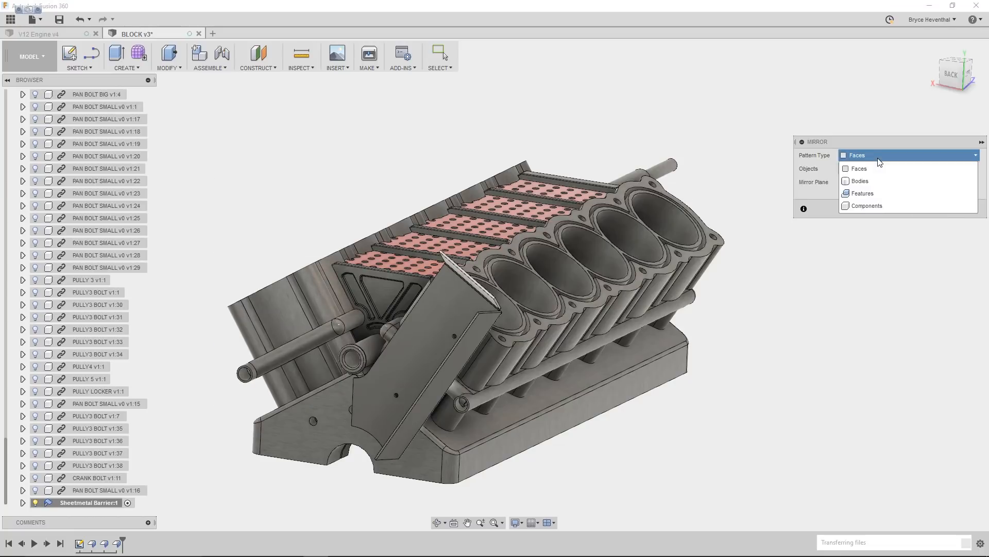
{"action": "left_click", "coordinate": [859, 180]}
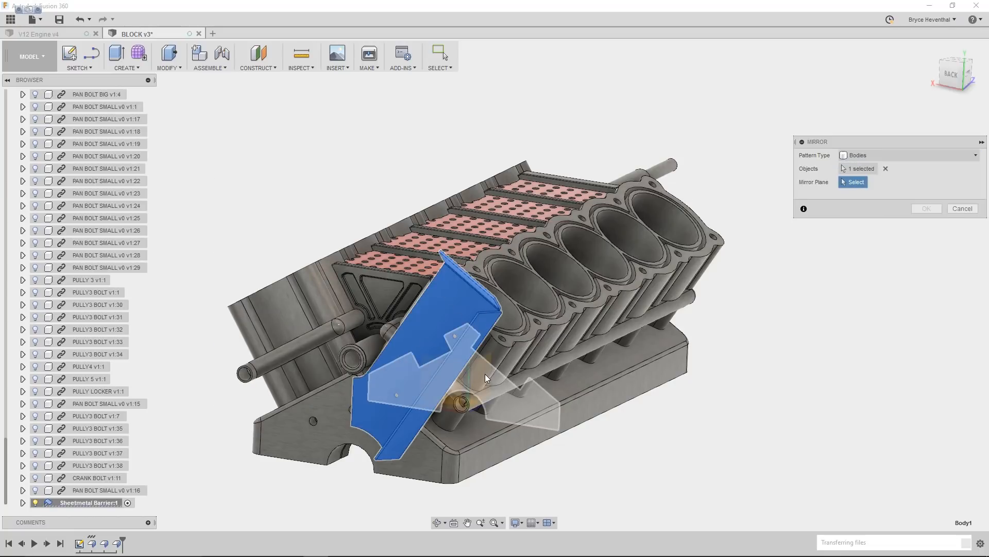
{"action": "left_click", "coordinate": [487, 377]}
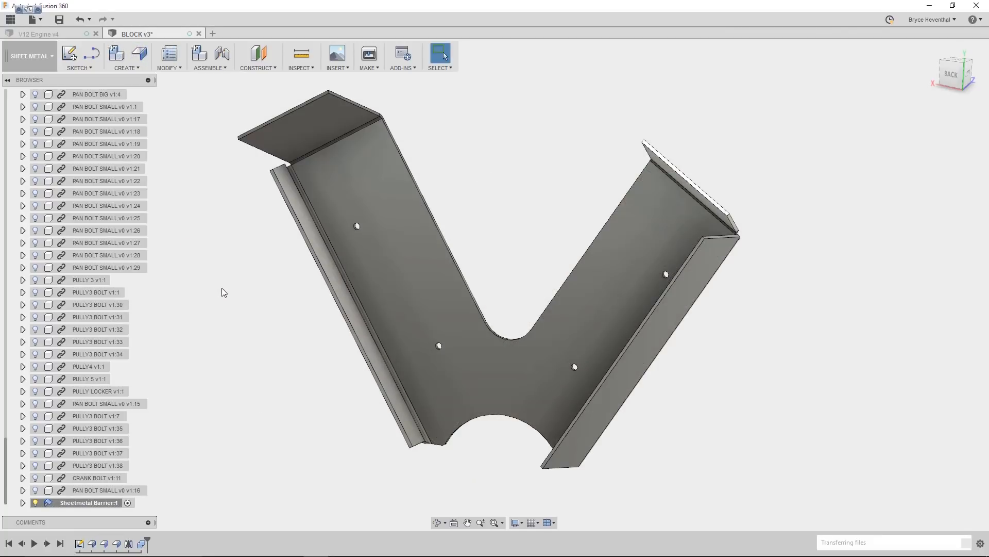
Step: Create a flat pattern from the large fixed face and export its outline as DXF
{"action": "left_click", "coordinate": [168, 54]}
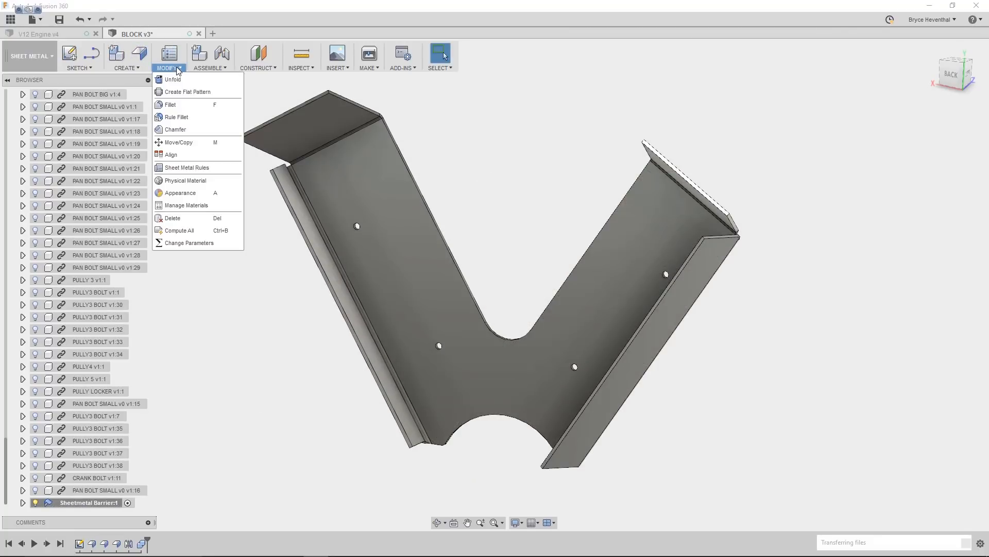
{"action": "left_click", "coordinate": [187, 92]}
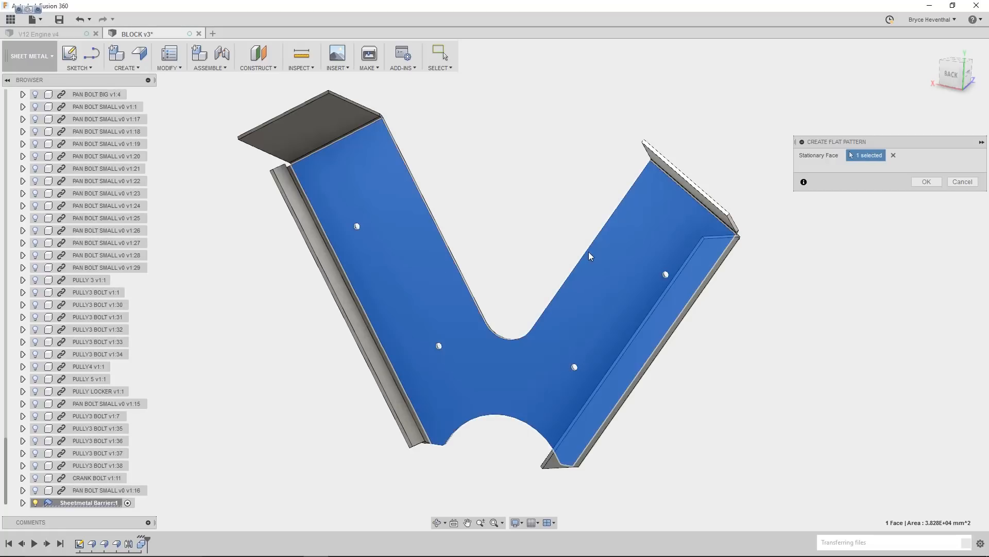
{"action": "left_click", "coordinate": [927, 182]}
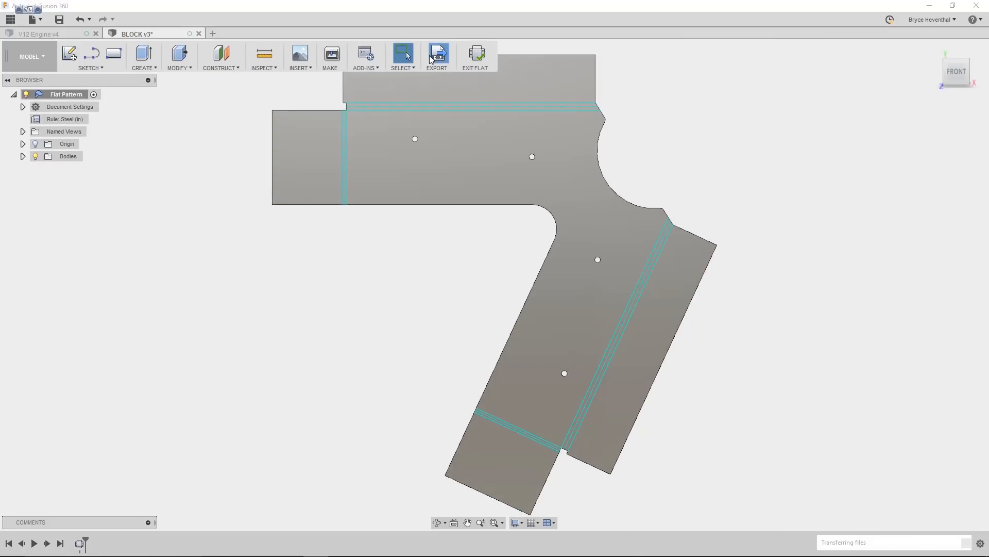
{"action": "left_click", "coordinate": [436, 54]}
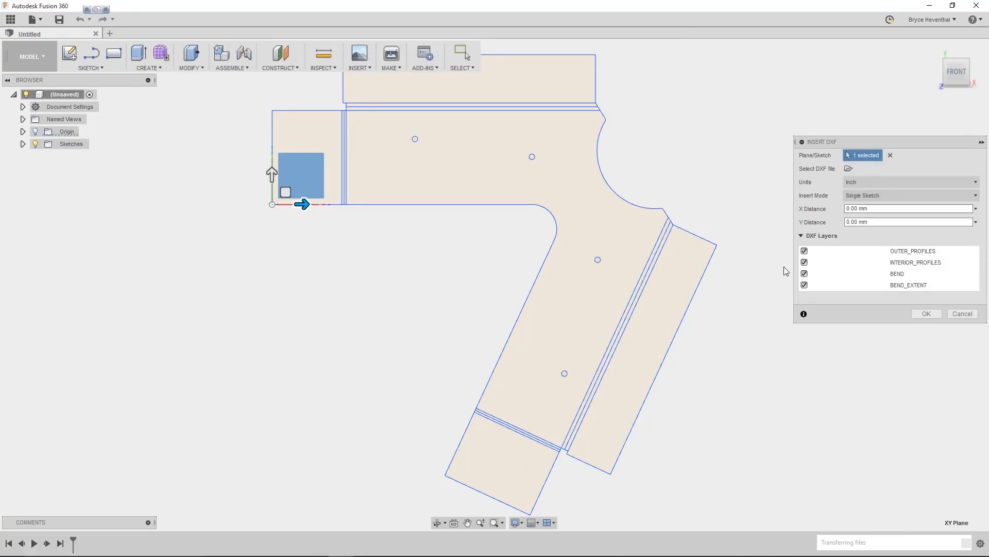
Step: Insert the DXF outline with the BEND and BEND_EXTENT layers excluded
{"action": "left_click", "coordinate": [913, 251]}
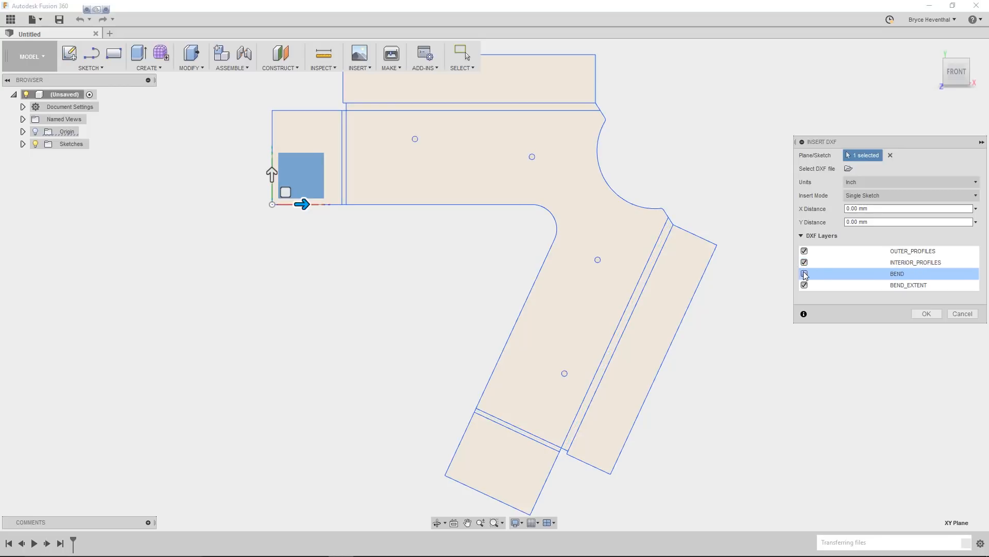
{"action": "left_click", "coordinate": [804, 285]}
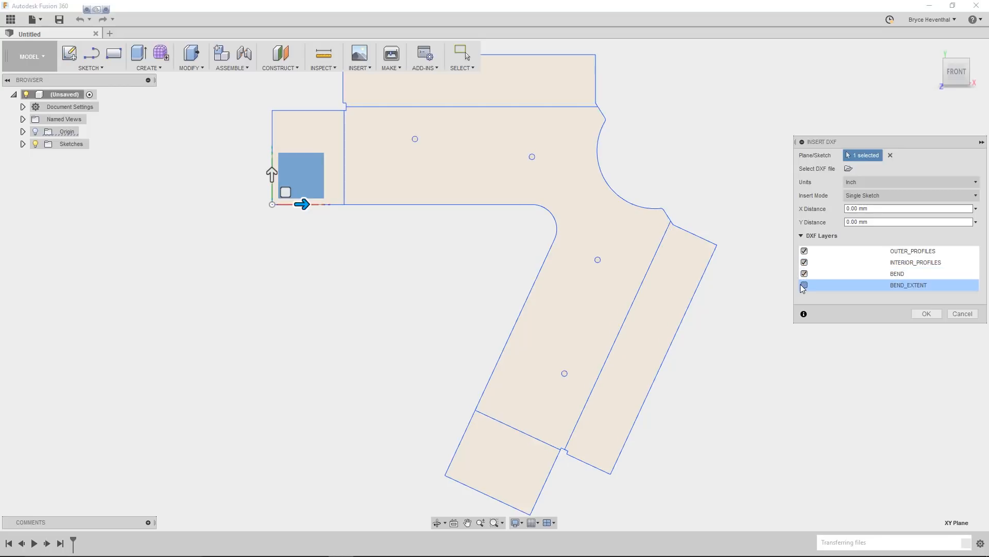
{"action": "left_click", "coordinate": [804, 285]}
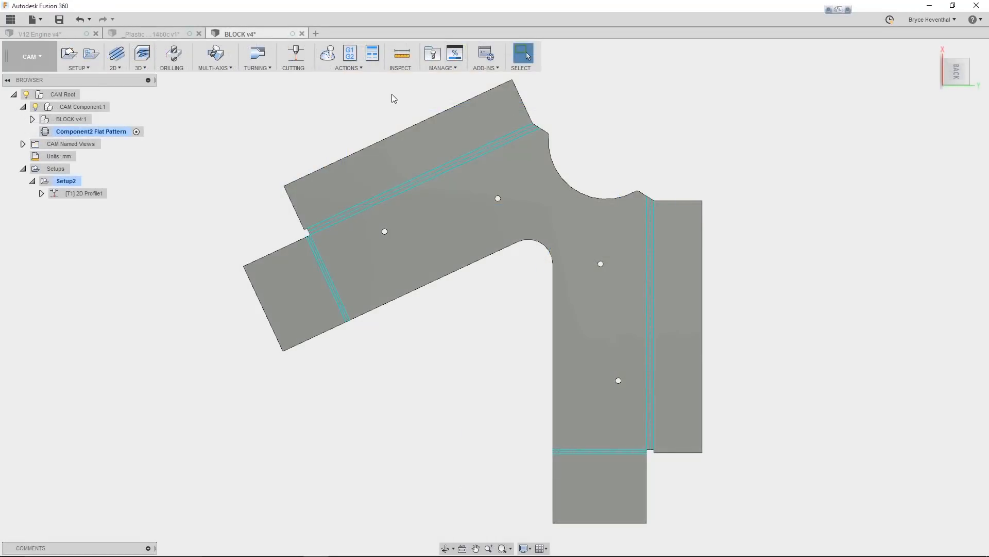
Step: Start a new waterjet profile set to etch rather than cut through
{"action": "left_click", "coordinate": [294, 54]}
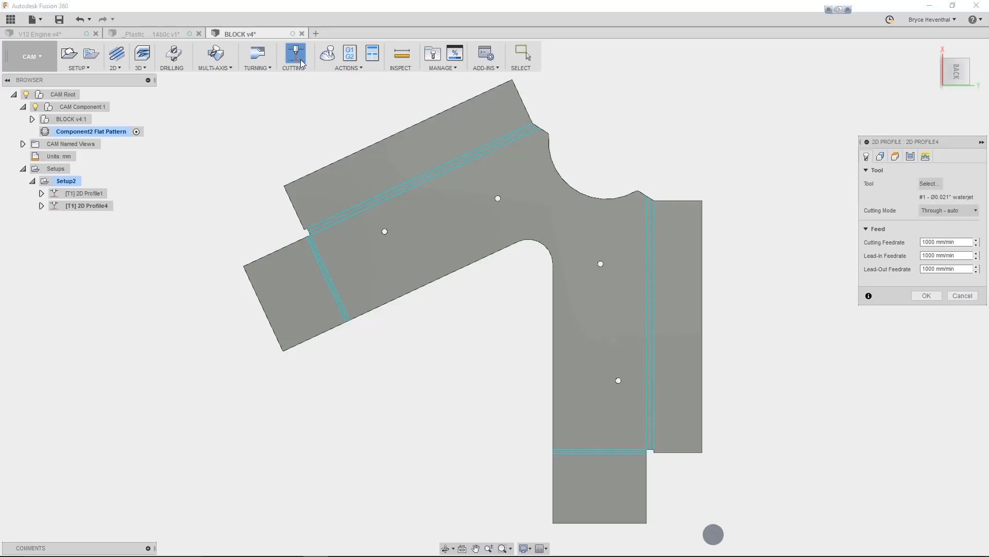
{"action": "left_click", "coordinate": [974, 210]}
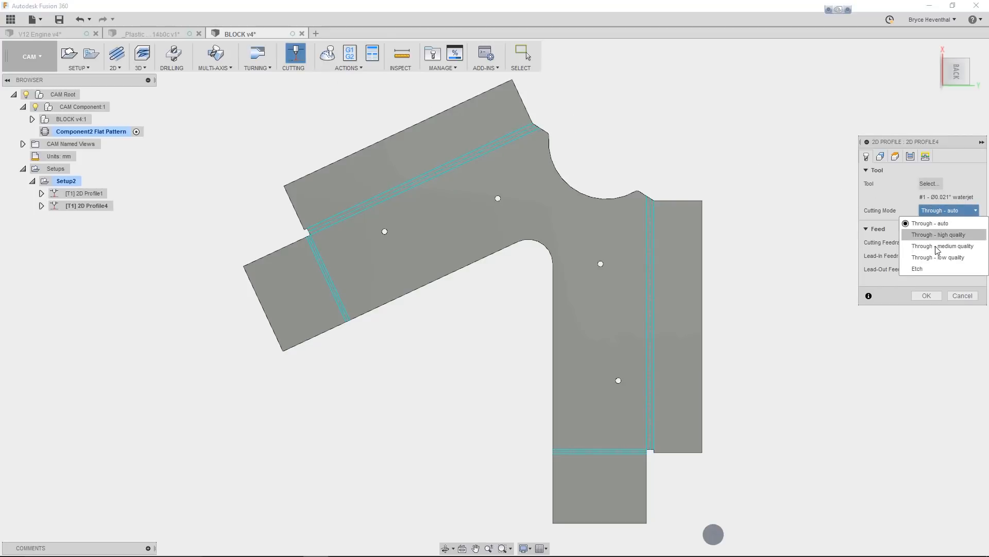
{"action": "left_click", "coordinate": [917, 268]}
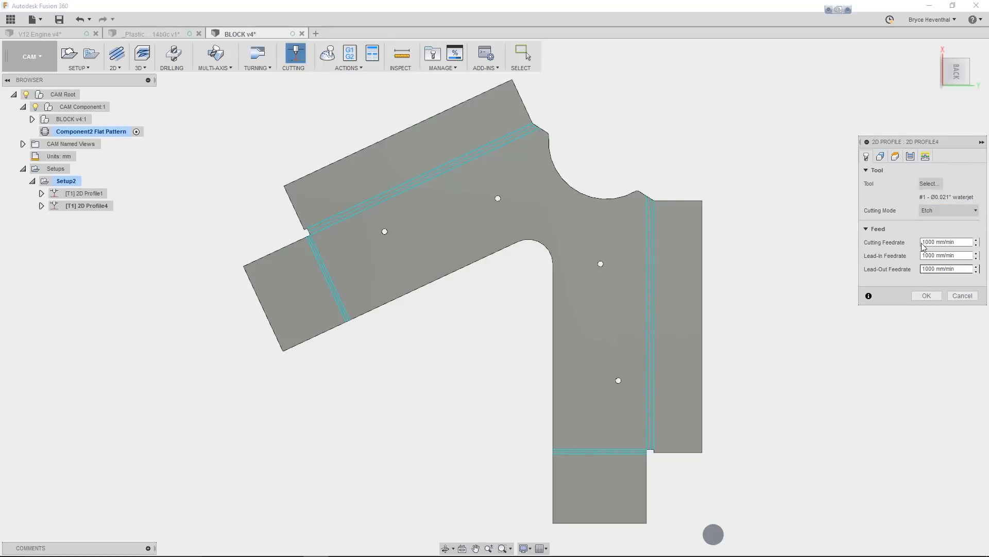
{"action": "left_click", "coordinate": [881, 156]}
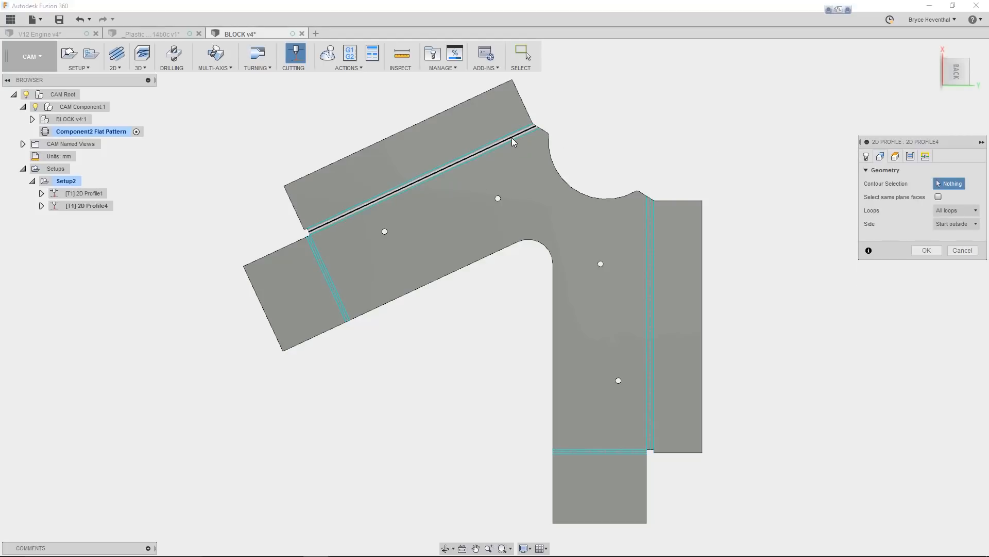
Step: Select the four bend lines and generate the 2D Profile4 etch toolpath
{"action": "left_click", "coordinate": [515, 142]}
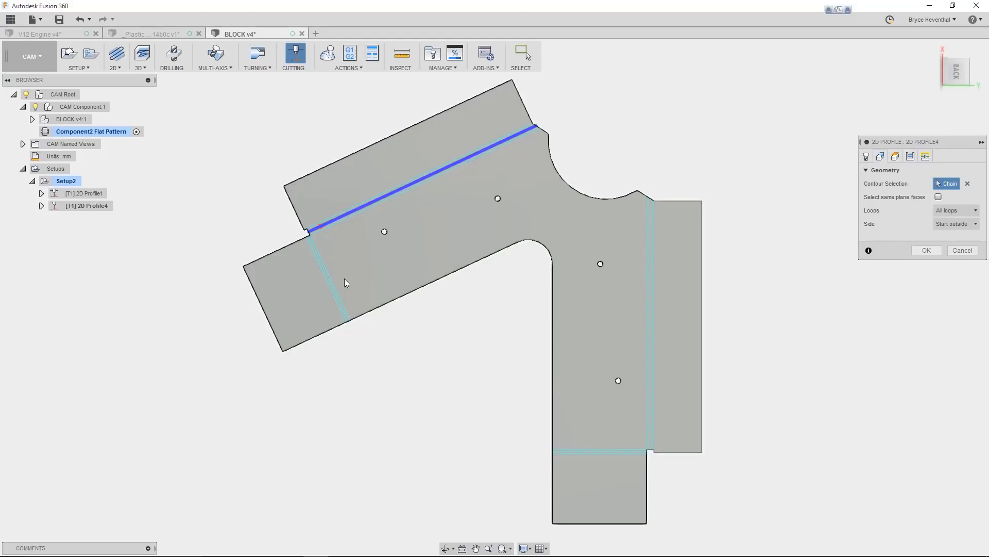
{"action": "left_click", "coordinate": [326, 282]}
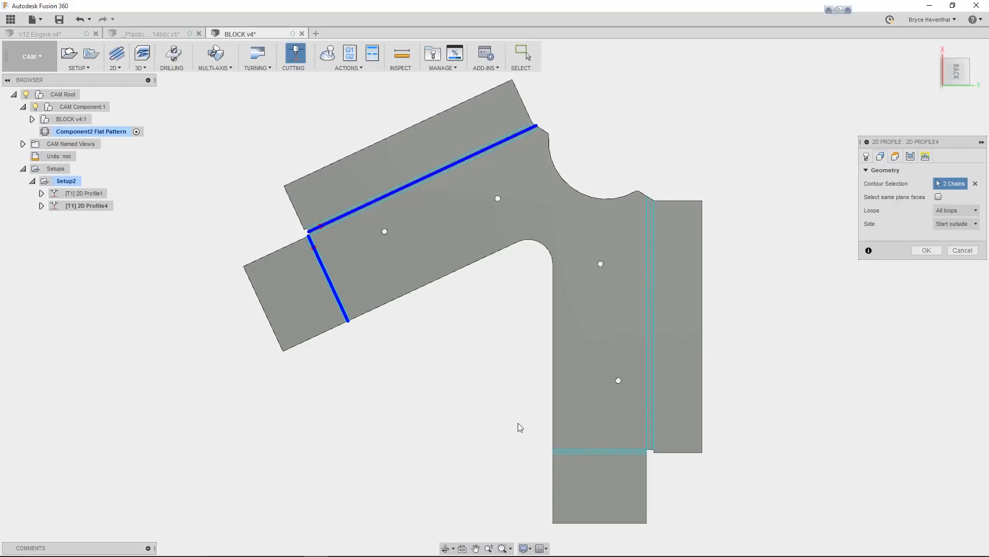
{"action": "left_click", "coordinate": [615, 453]}
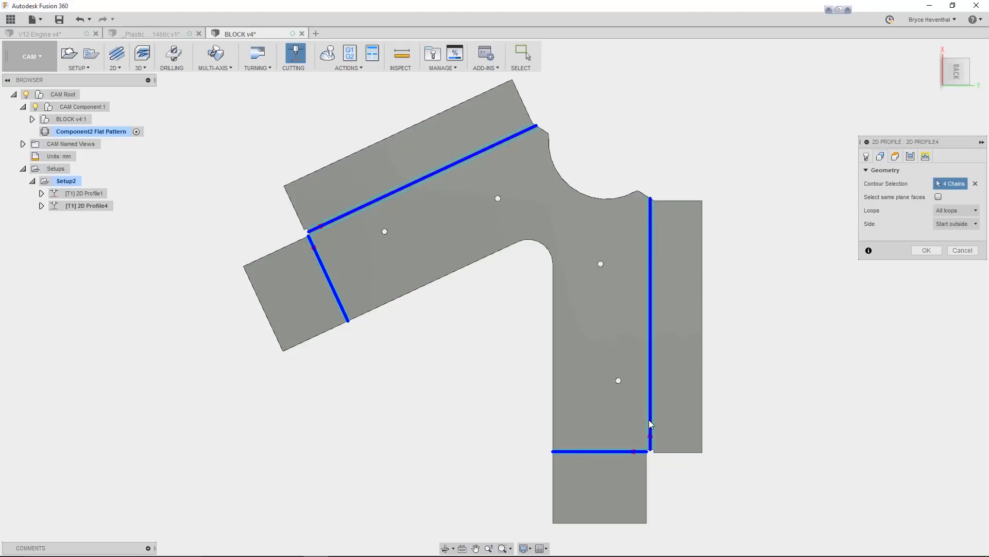
{"action": "mouse_move", "coordinate": [882, 297]}
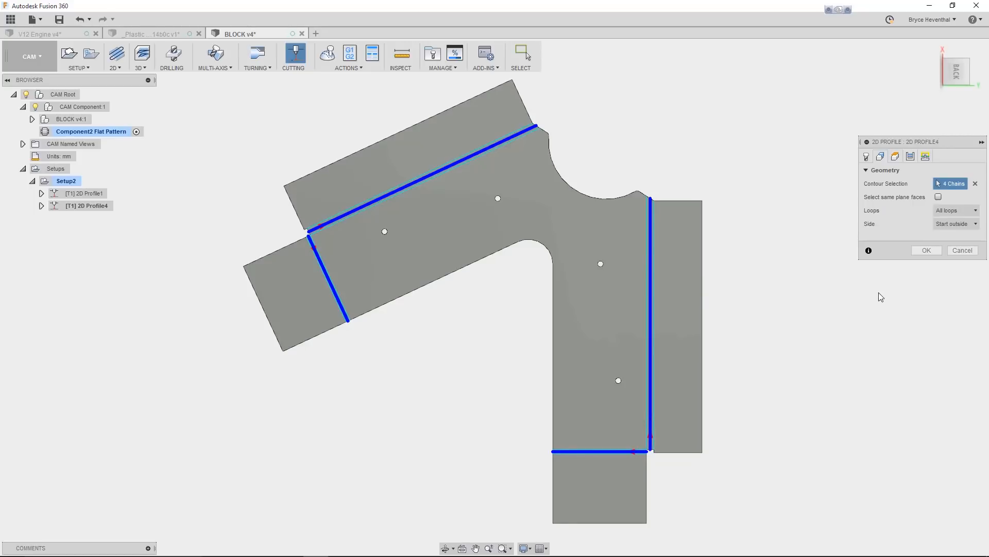
{"action": "left_click", "coordinate": [926, 250]}
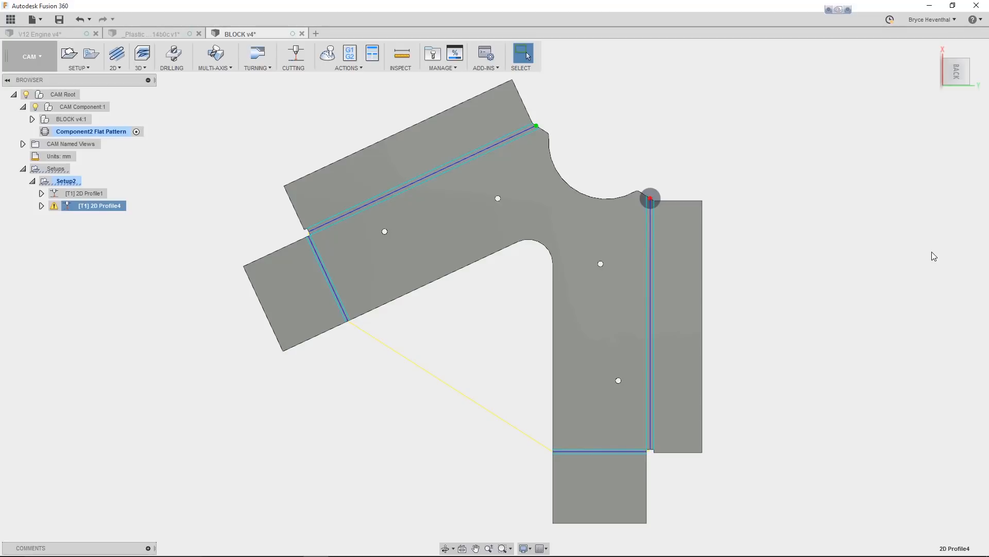
{"action": "left_click", "coordinate": [146, 33]}
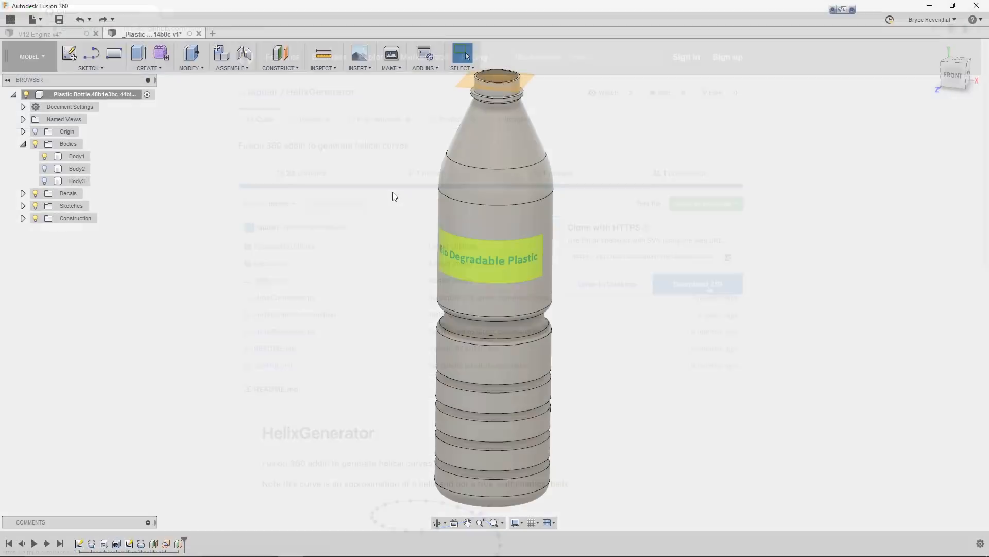
Step: Create a helix around the bottle neck with 2 revolutions and resolution 40
{"action": "left_click", "coordinate": [91, 67]}
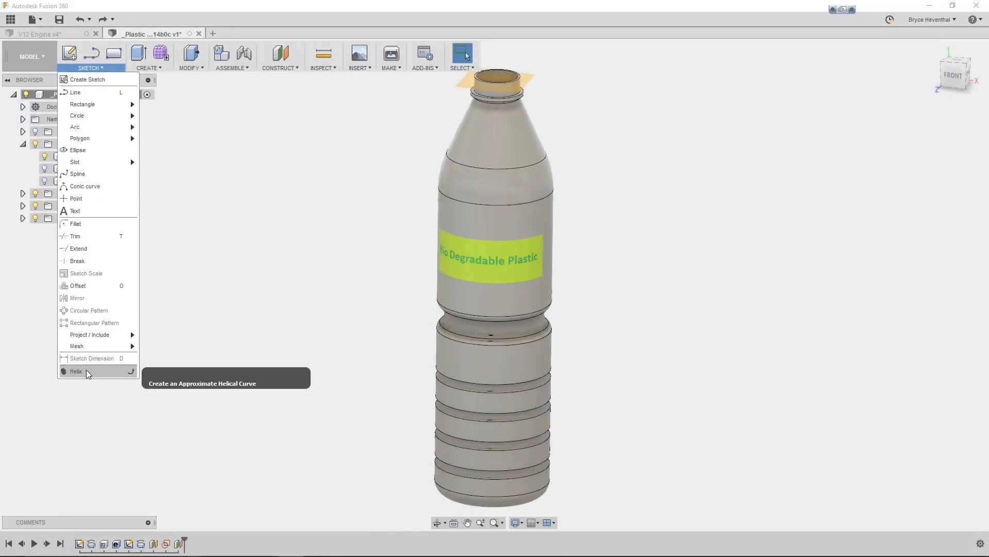
{"action": "left_click", "coordinate": [76, 371]}
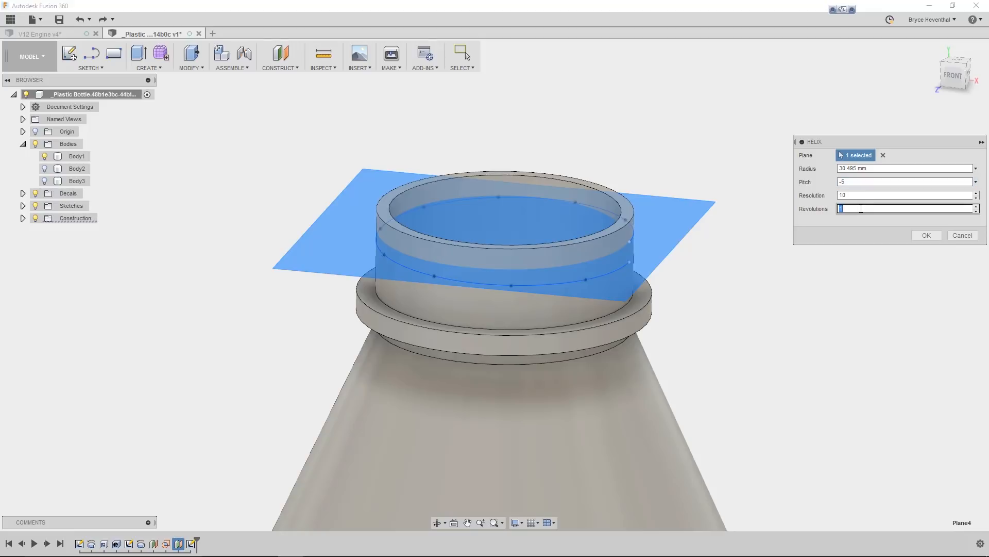
{"action": "type", "text": "2"}
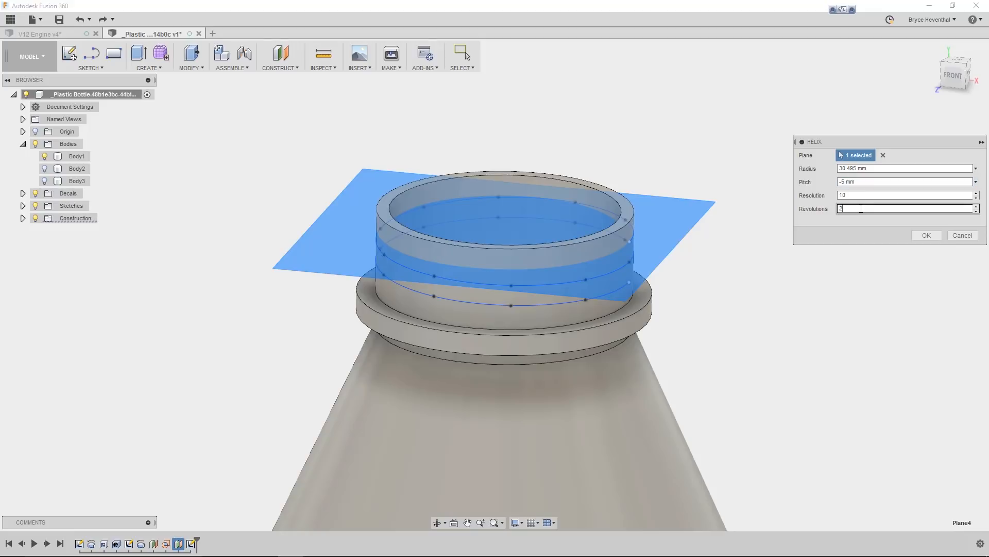
{"action": "type", "text": "40"}
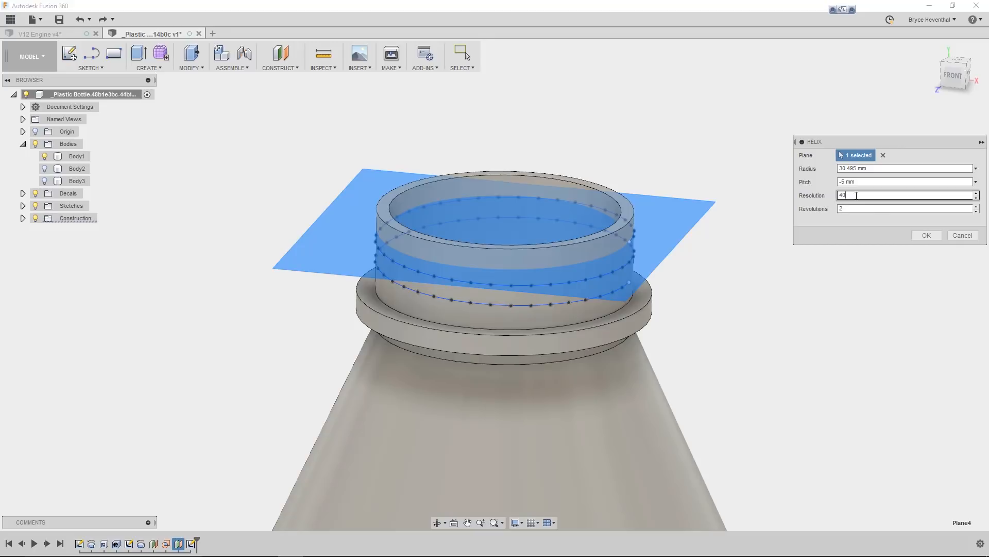
{"action": "left_click", "coordinate": [926, 235]}
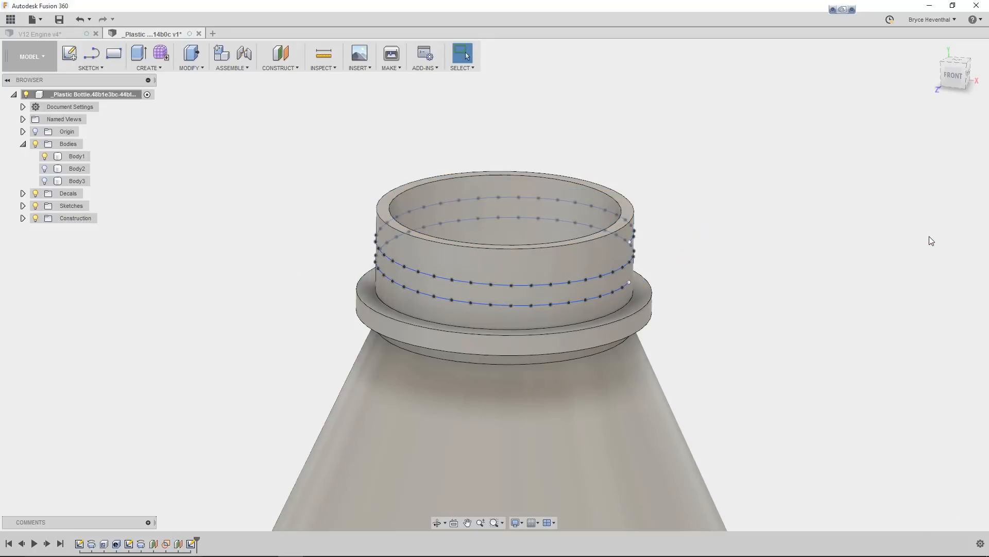
{"action": "mouse_move", "coordinate": [377, 106]}
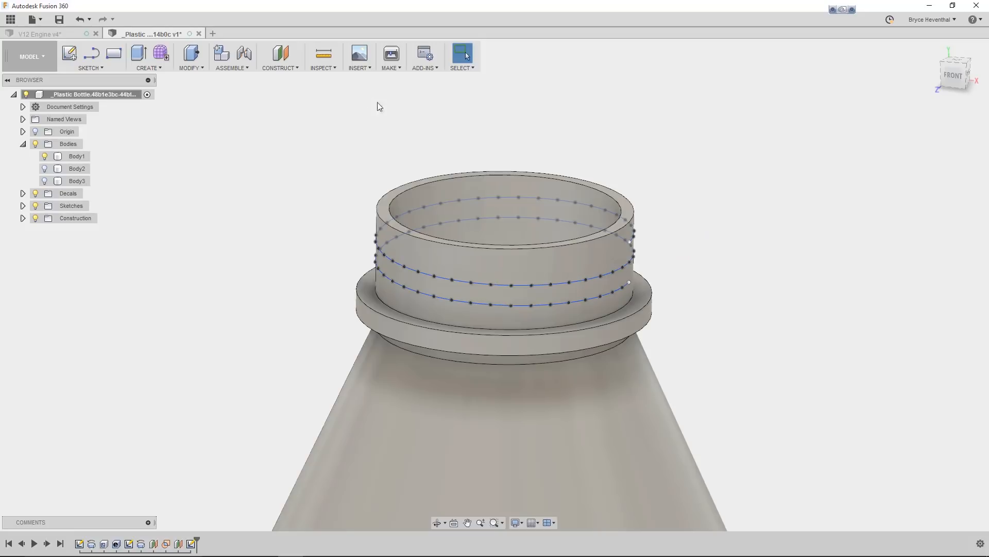
Step: Add a construction plane tangent to the neck face
{"action": "left_click", "coordinate": [279, 53]}
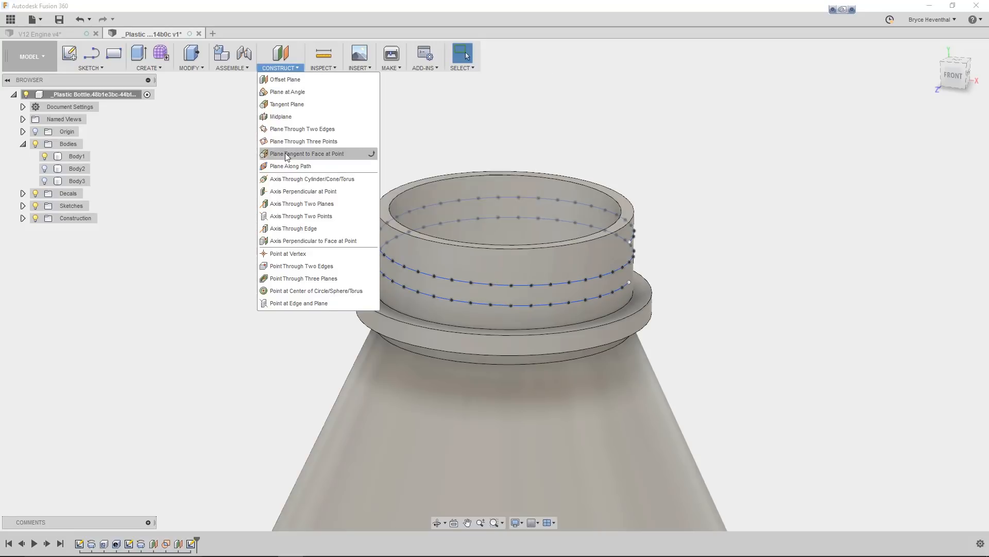
{"action": "left_click", "coordinate": [288, 166]}
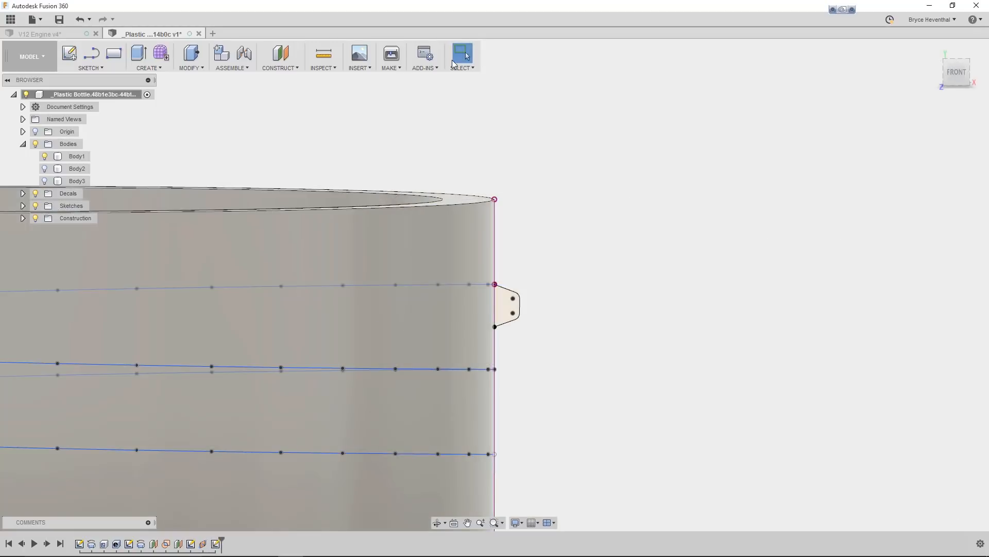
{"action": "left_click", "coordinate": [148, 68]}
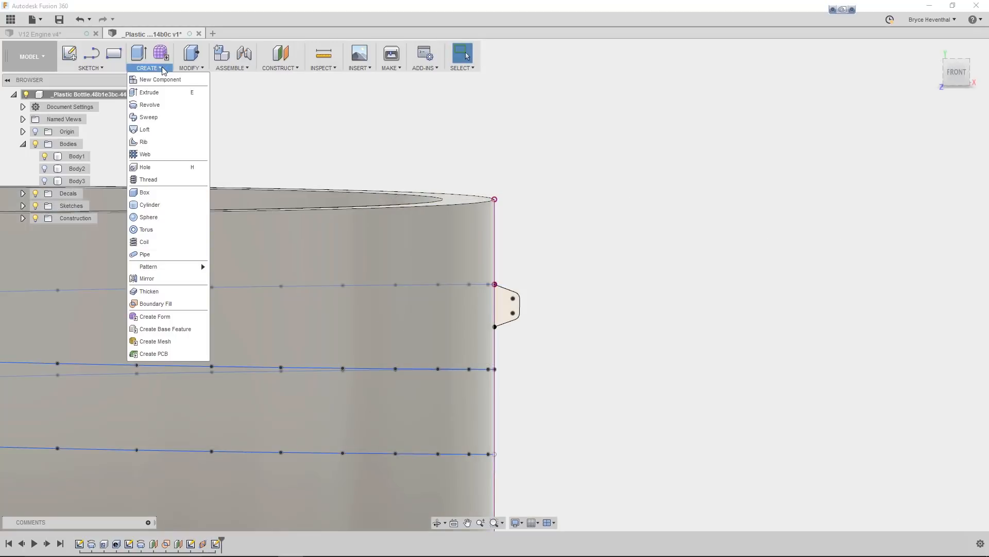
Step: Sweep the thread profile along the helix, changing the type to Path + Guide Surface
{"action": "left_click", "coordinate": [149, 117]}
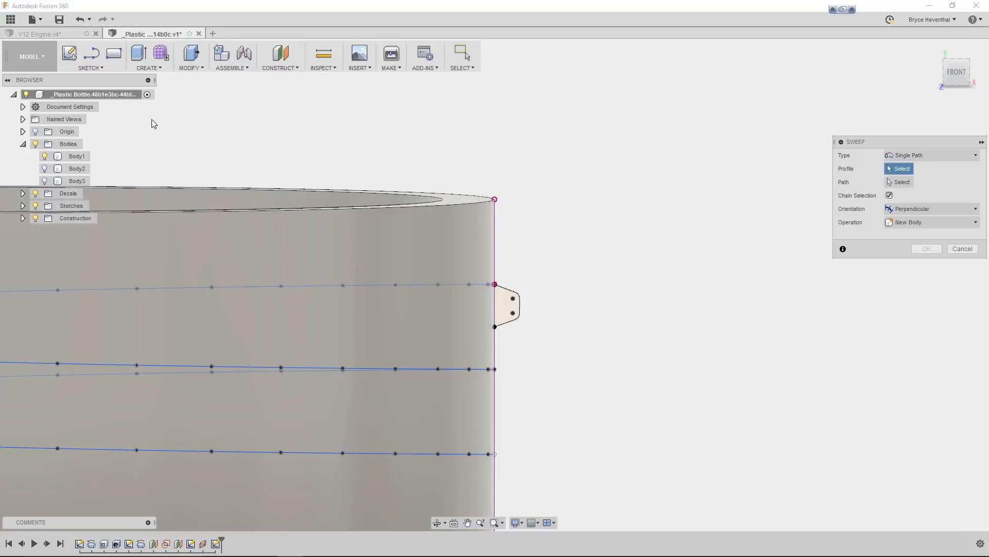
{"action": "left_click", "coordinate": [506, 309]}
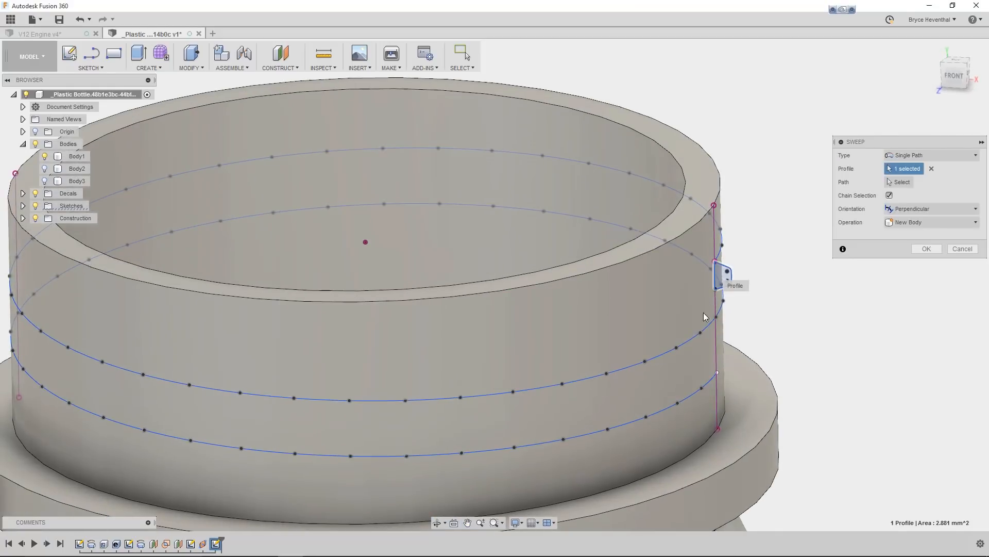
{"action": "left_click", "coordinate": [716, 372]}
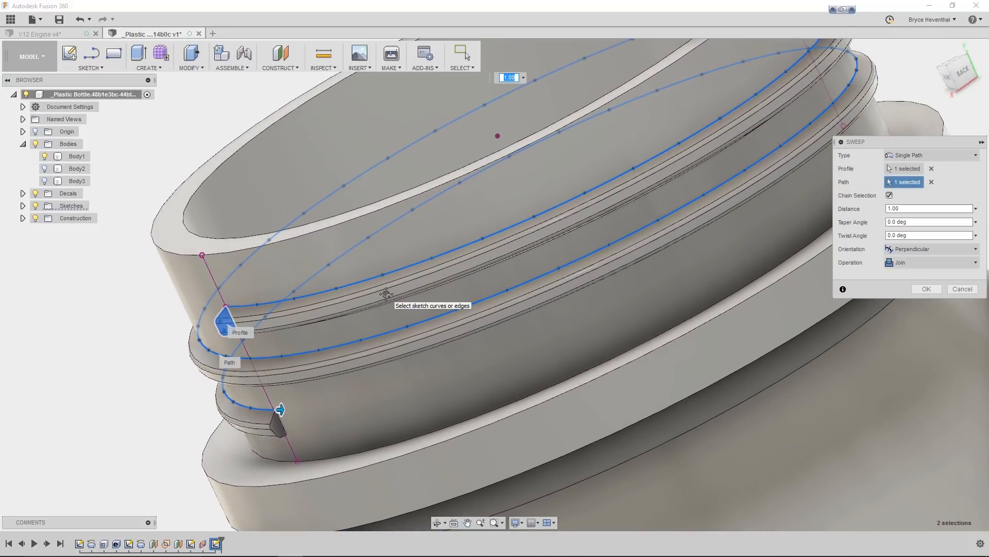
{"action": "left_click", "coordinate": [931, 155]}
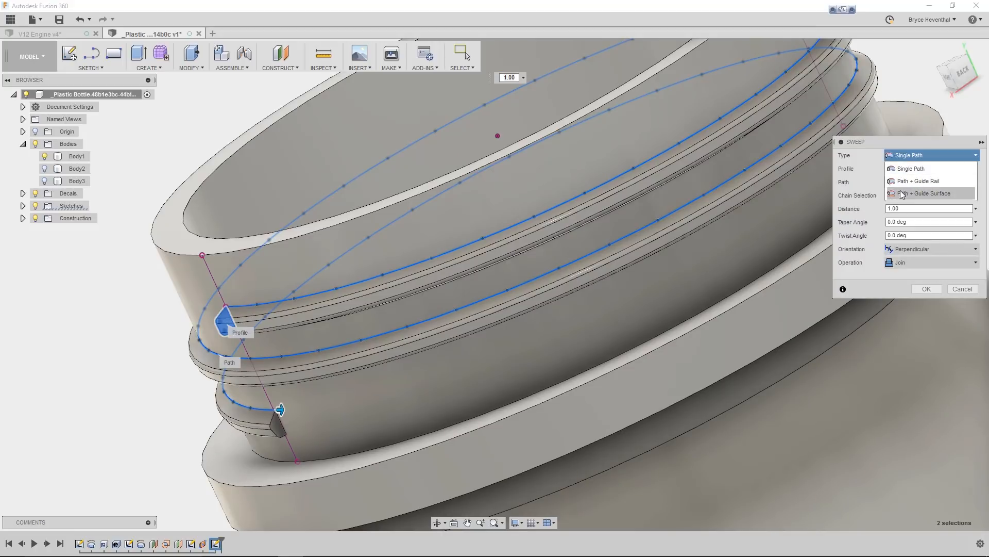
{"action": "left_click", "coordinate": [928, 194]}
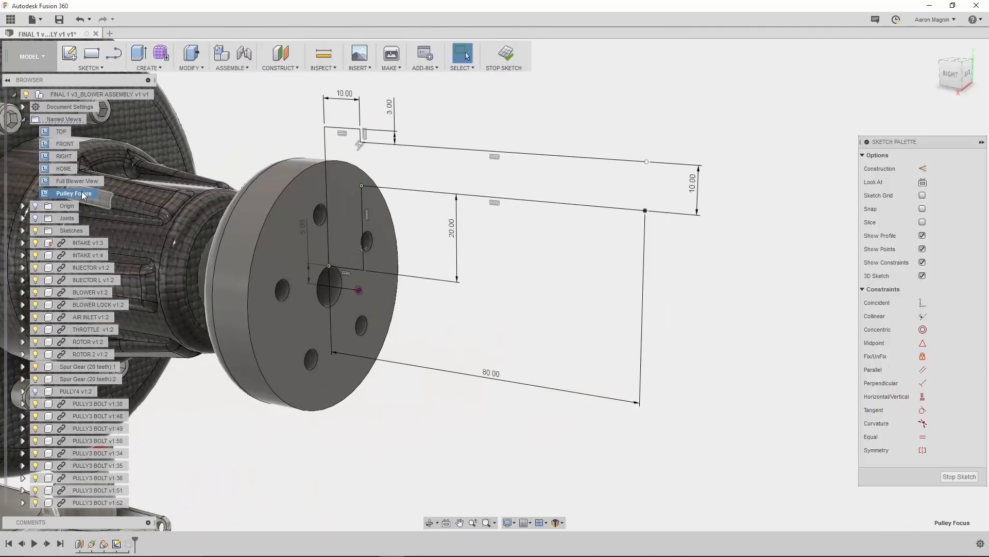
{"action": "mouse_move", "coordinate": [102, 138]}
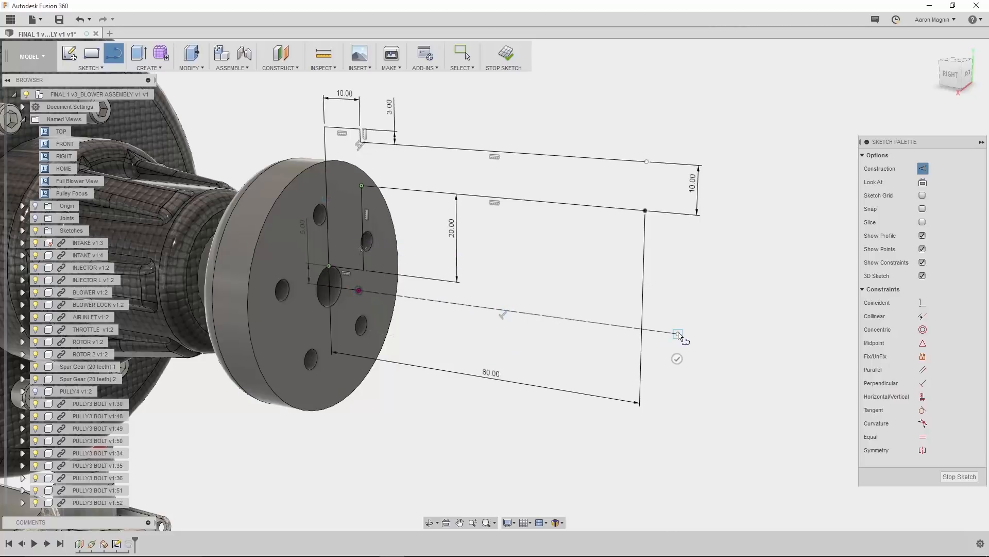
Step: Finish the dashed construction line running outward from the pulley centre
{"action": "left_click", "coordinate": [679, 333]}
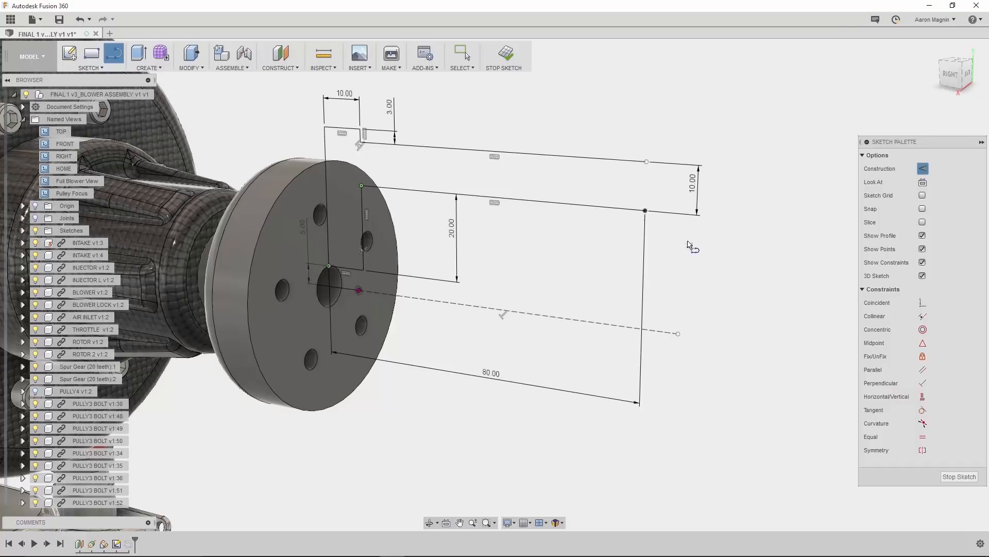
{"action": "mouse_move", "coordinate": [661, 225]}
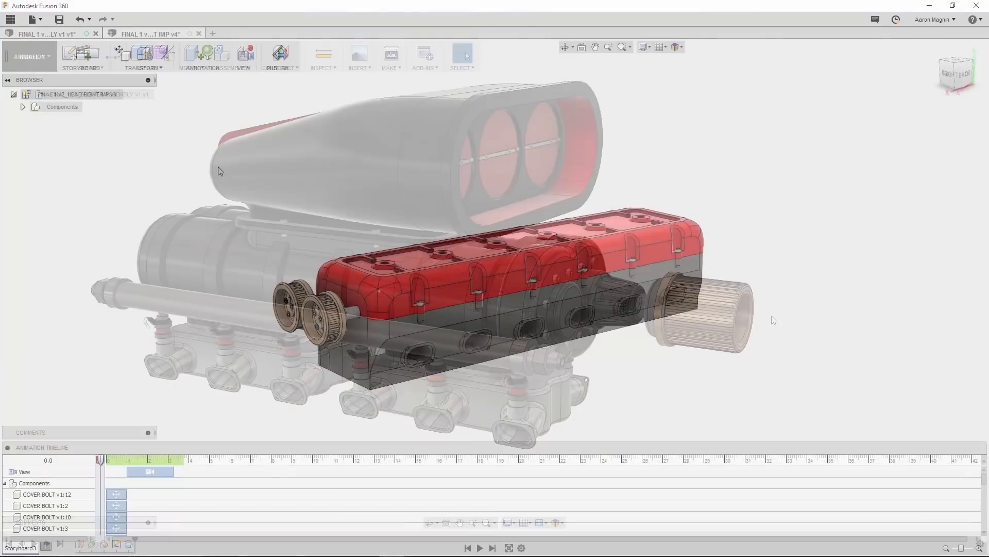
Step: Play the cylinder head's exploded storyboard and scrub the playhead to 4.9 seconds
{"action": "left_click", "coordinate": [479, 548]}
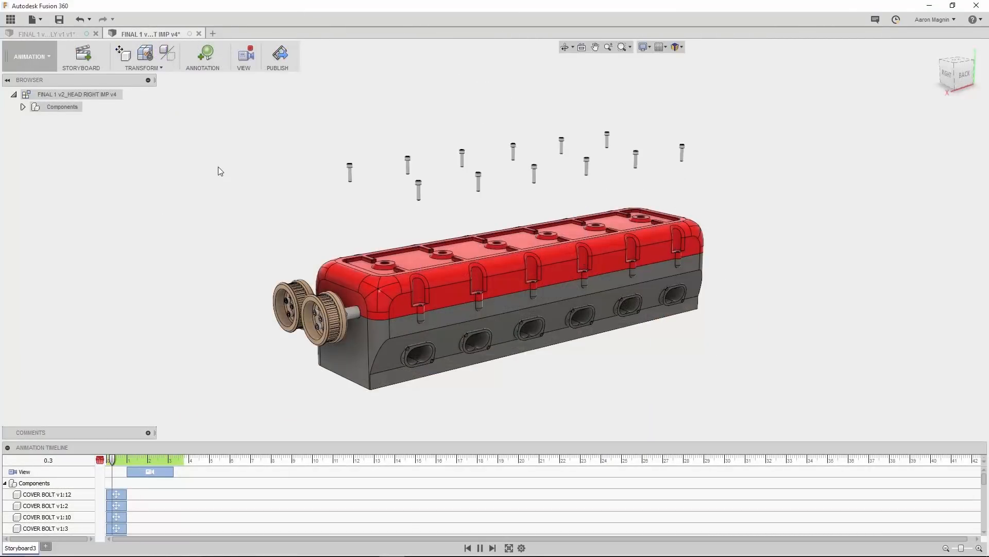
{"action": "left_click", "coordinate": [482, 547]}
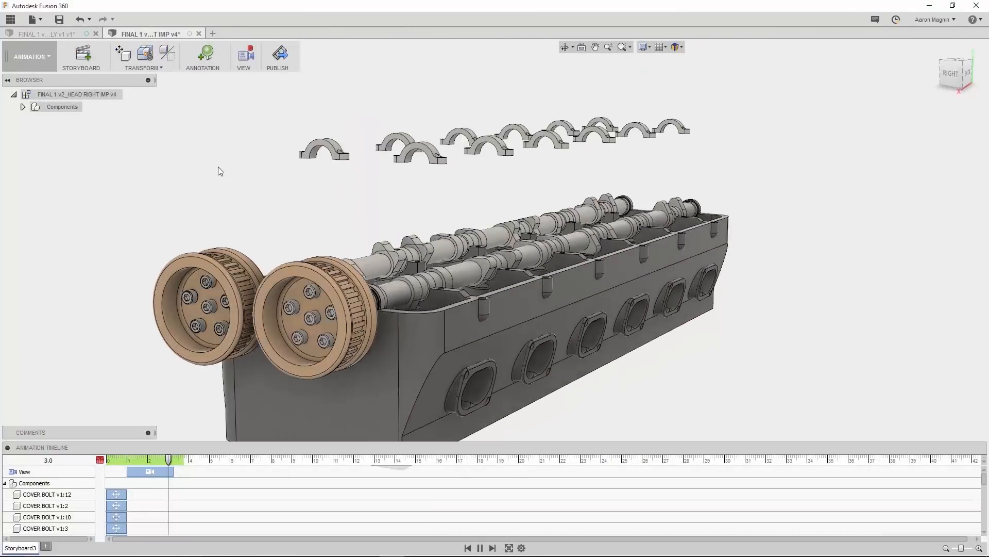
{"action": "left_click", "coordinate": [482, 547]}
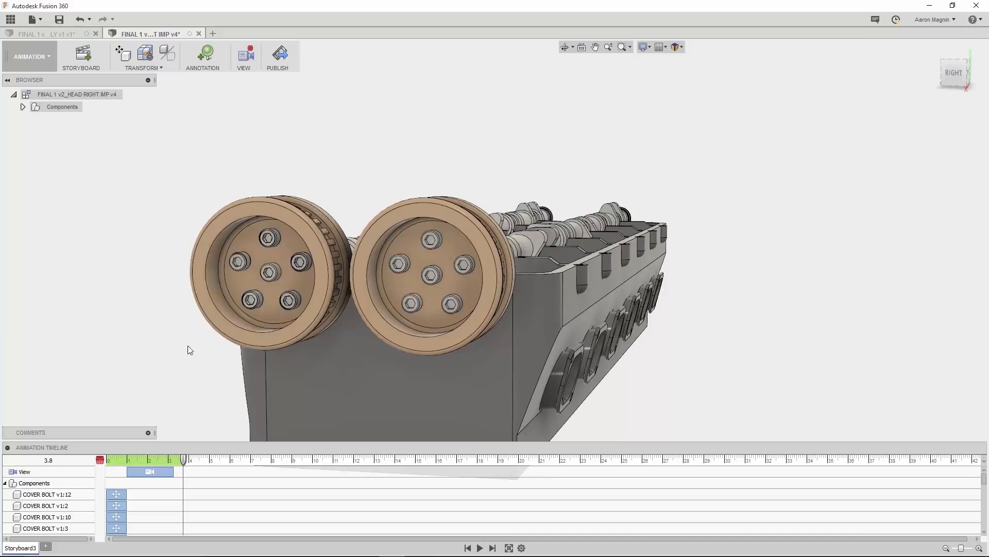
{"action": "left_click", "coordinate": [183, 460]}
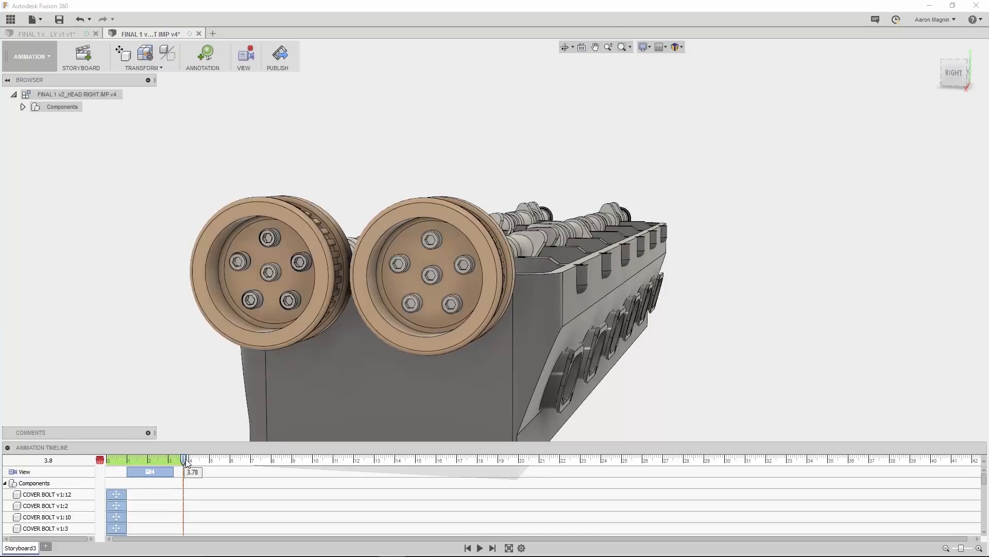
{"action": "left_click_drag", "start_coordinate": [183, 459], "coordinate": [208, 459]}
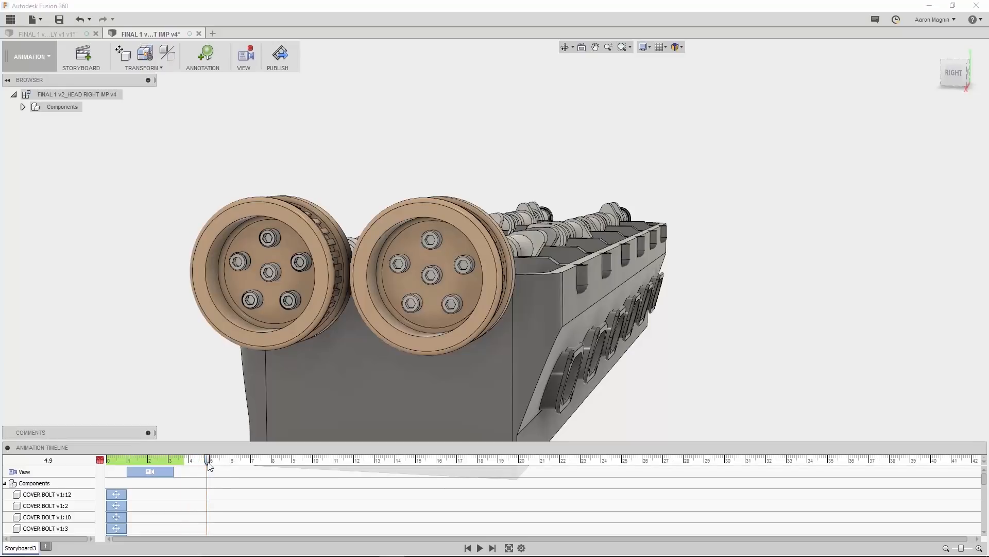
Step: Move PULLY 3 up about 12.5 mm as a split transform in the storyboard
{"action": "left_click", "coordinate": [123, 53]}
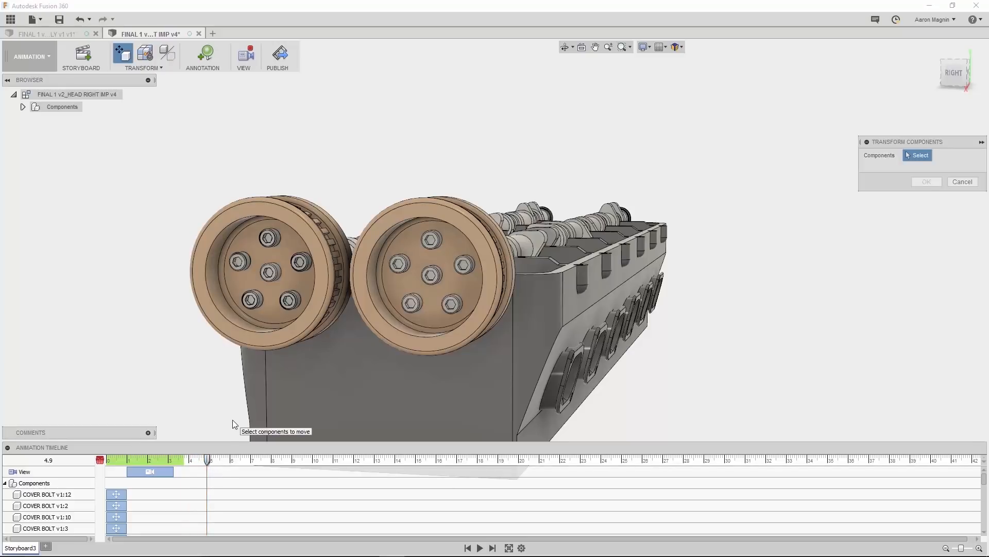
{"action": "left_click", "coordinate": [427, 275]}
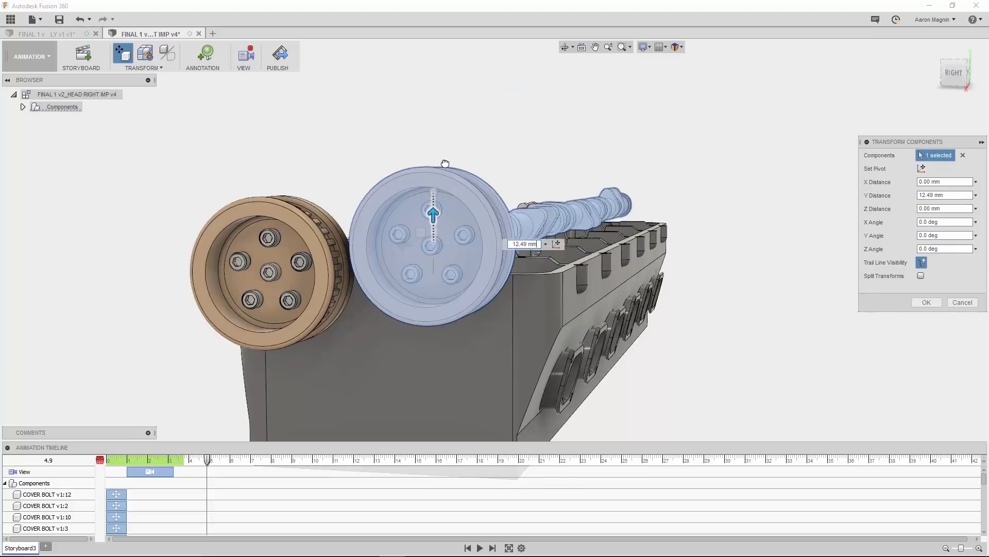
{"action": "left_click_drag", "start_coordinate": [434, 210], "coordinate": [433, 98]}
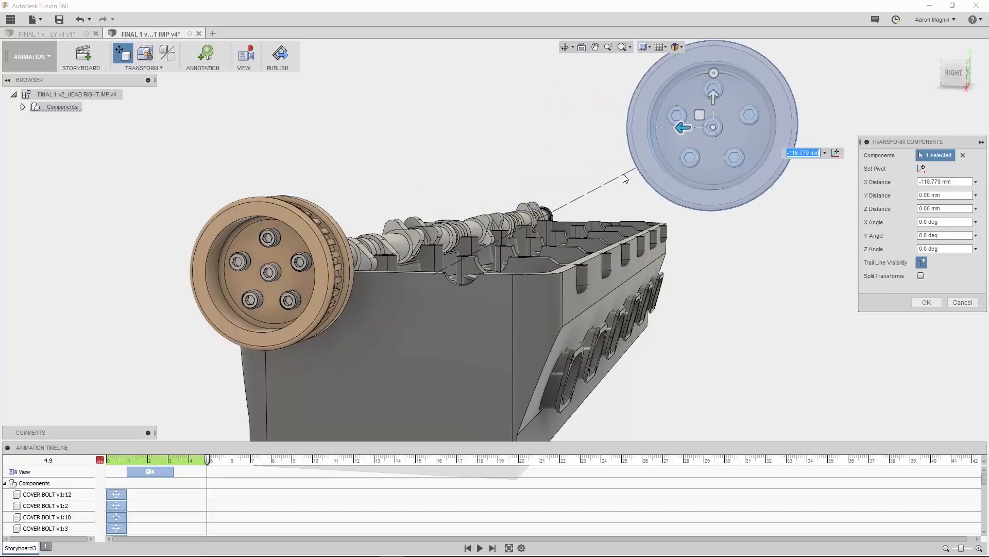
{"action": "mouse_move", "coordinate": [847, 234]}
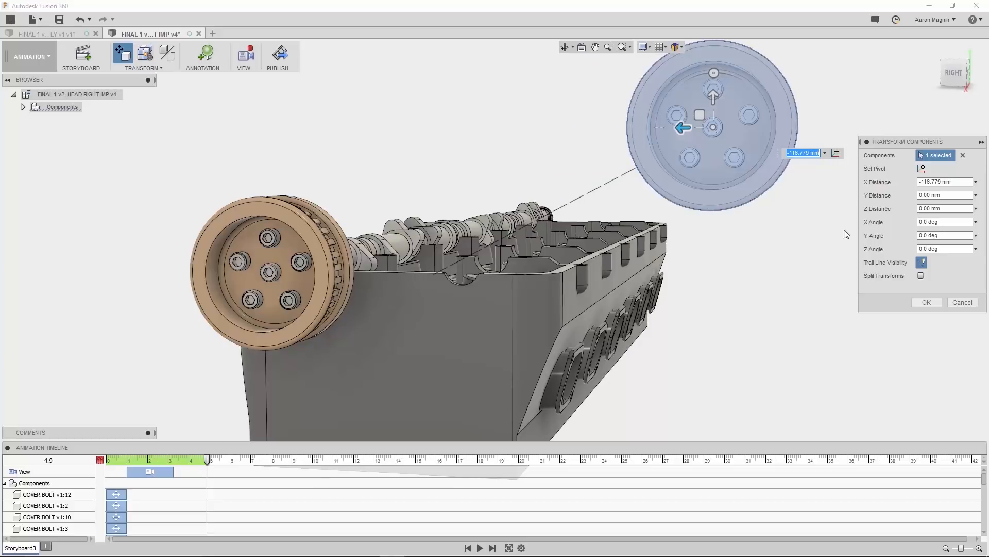
{"action": "left_click", "coordinate": [920, 275]}
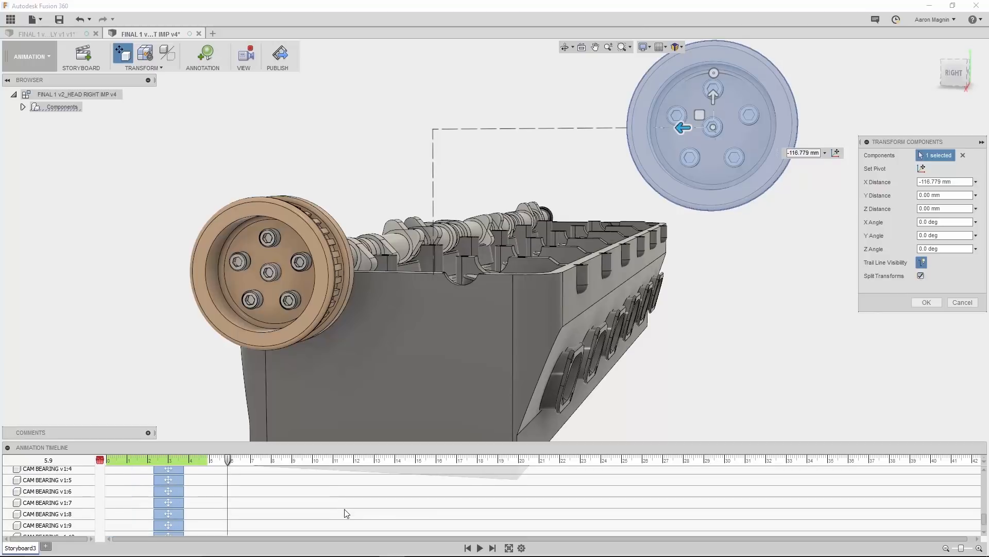
{"action": "left_click", "coordinate": [927, 302]}
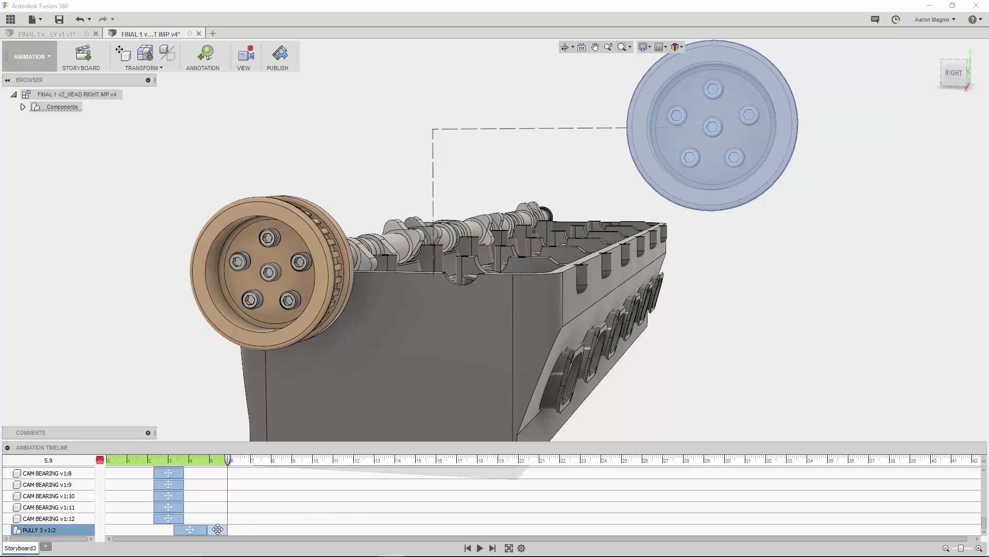
Step: Shift the pulley's second move later on the timeline, scrub the preview, and select its trail
{"action": "left_click_drag", "start_coordinate": [231, 459], "coordinate": [179, 459]}
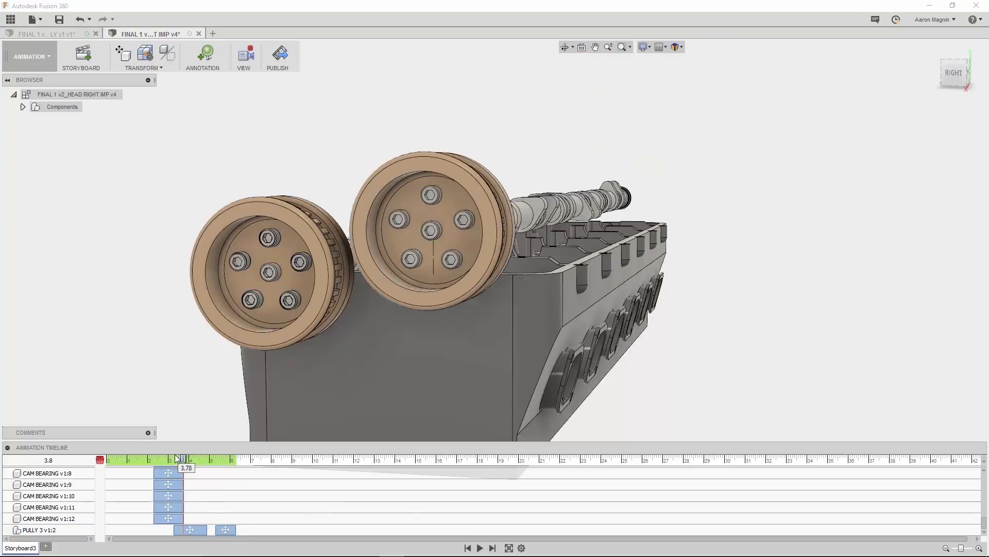
{"action": "left_click_drag", "start_coordinate": [177, 459], "coordinate": [234, 459]}
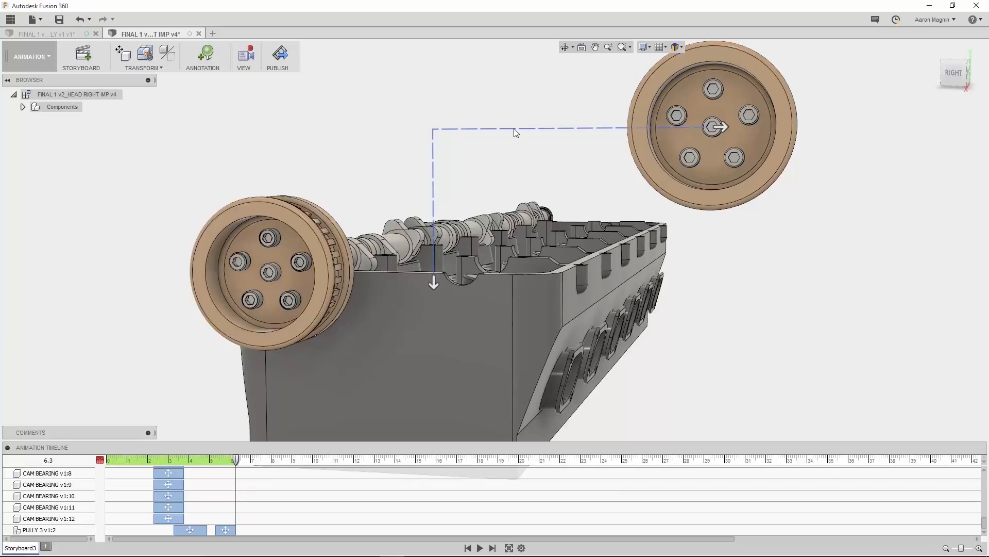
{"action": "left_click", "coordinate": [720, 126]}
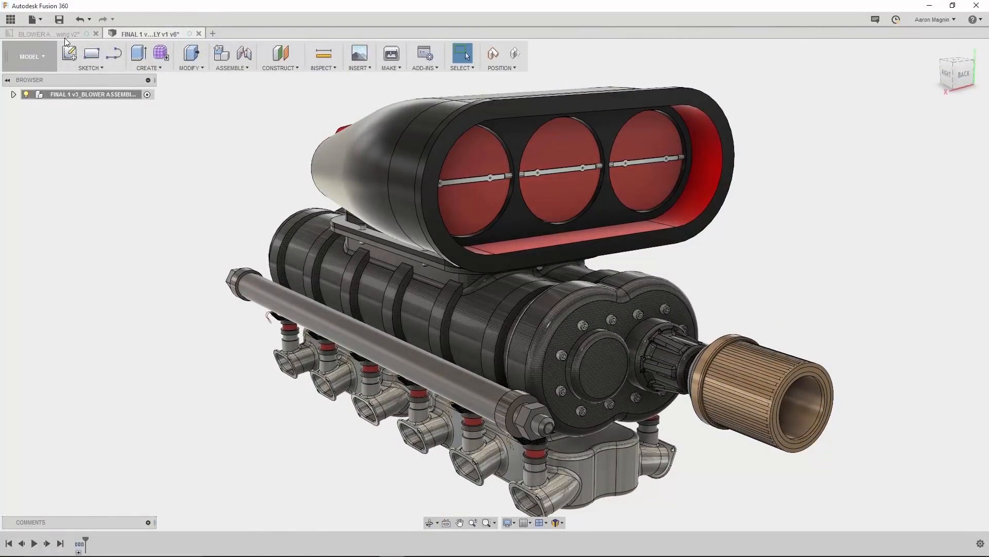
Step: Switch to the BLOWER ASSEMBLY drawing with the exploded pulley view
{"action": "left_click", "coordinate": [46, 33]}
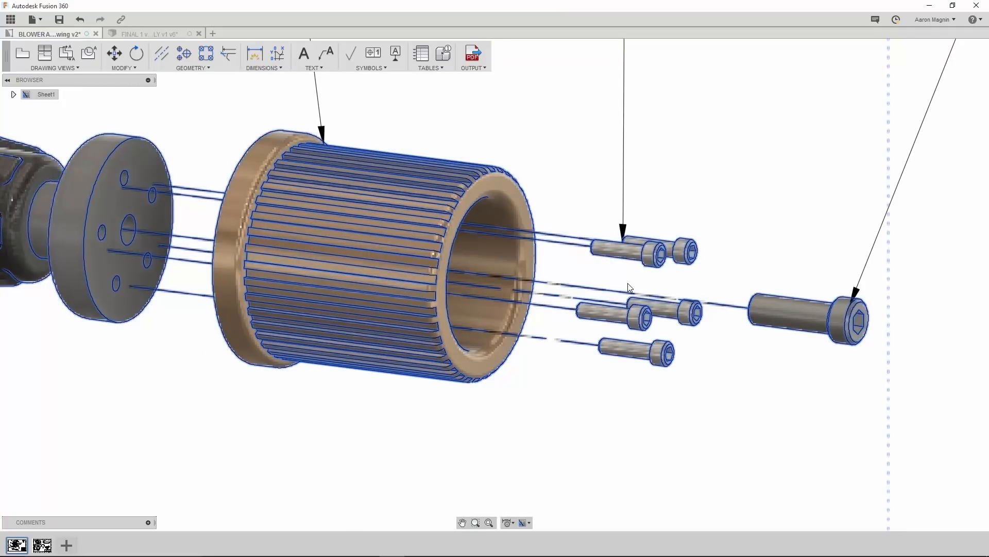
{"action": "mouse_move", "coordinate": [571, 252]}
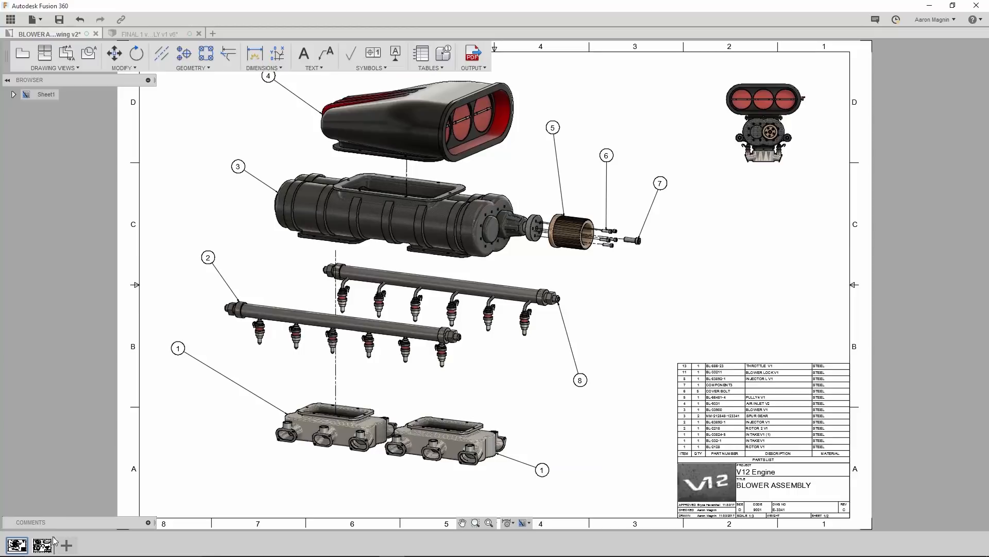
Step: Go to the Air Inlet Detail sheet and select its main and Detail A views
{"action": "left_click", "coordinate": [43, 544]}
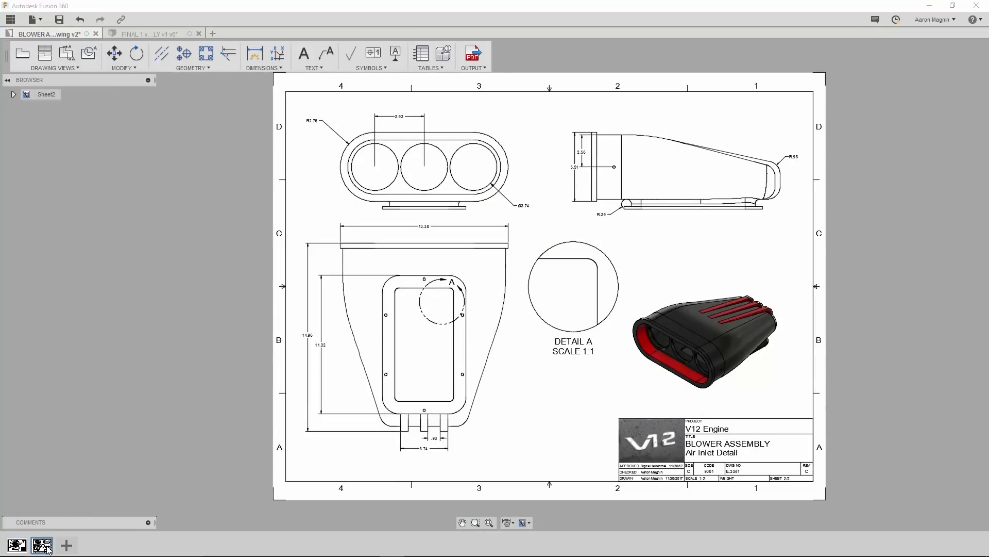
{"action": "left_click", "coordinate": [421, 351]}
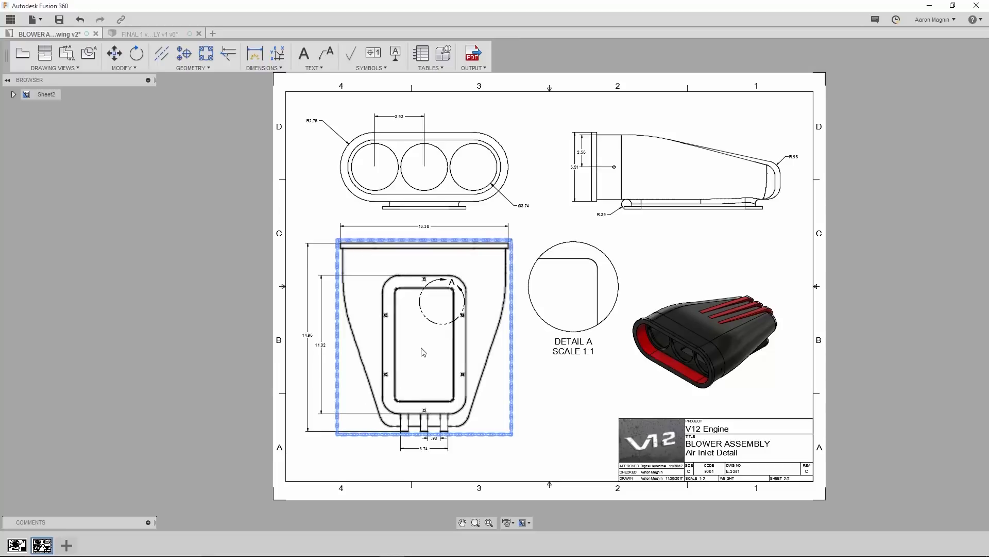
{"action": "mouse_move", "coordinate": [444, 308]}
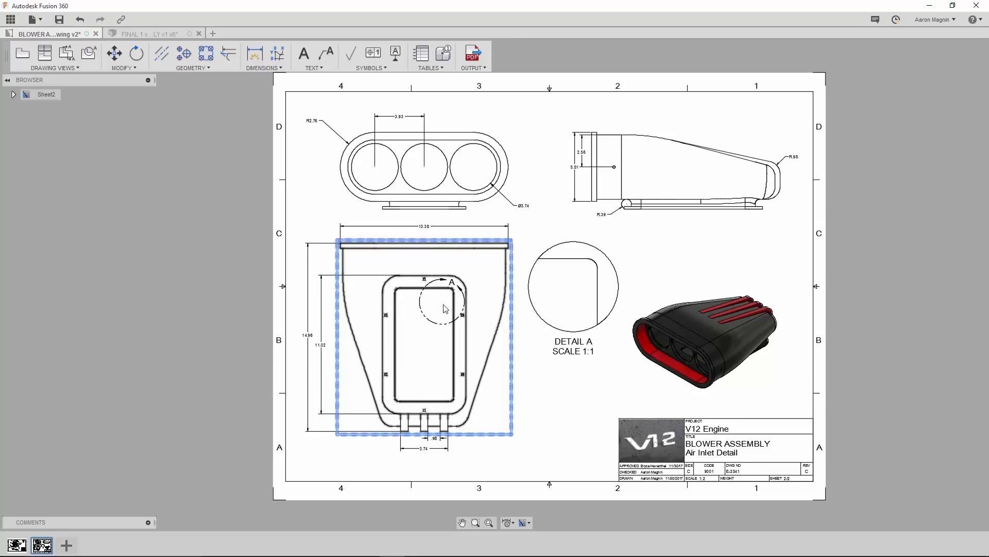
{"action": "left_click", "coordinate": [569, 296]}
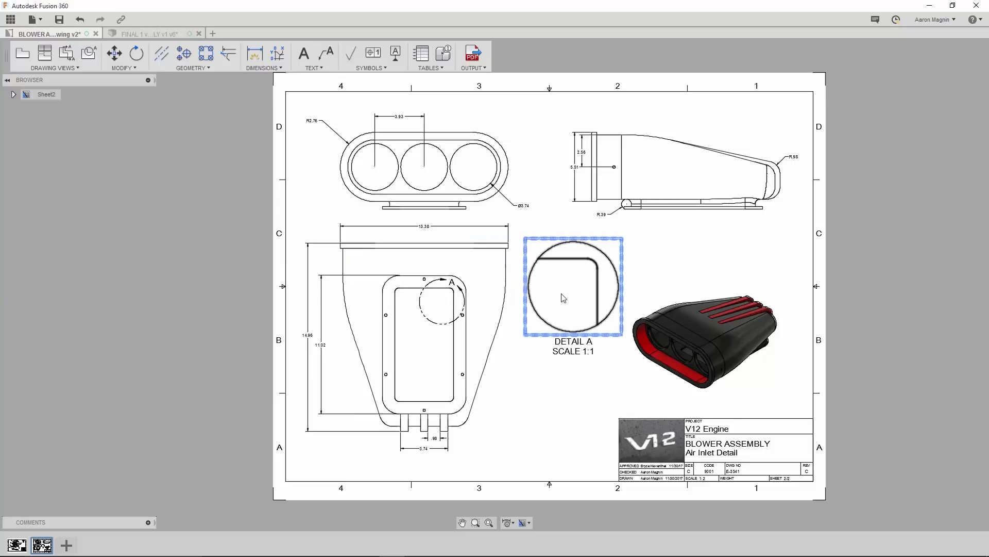
{"action": "left_click", "coordinate": [35, 101]}
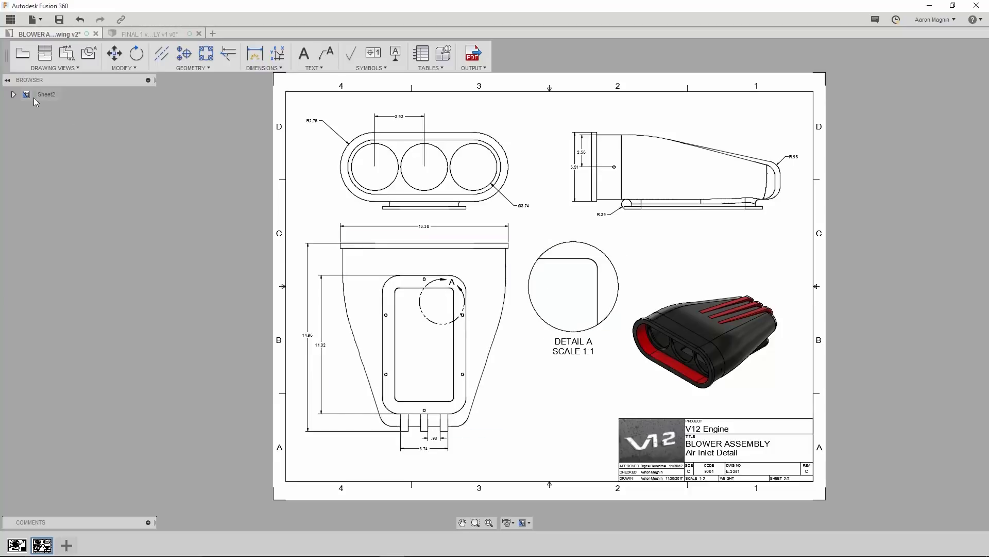
Step: Show Sketch8 under AIR INLET > Sketches so perforations fill both views
{"action": "left_click", "coordinate": [13, 94]}
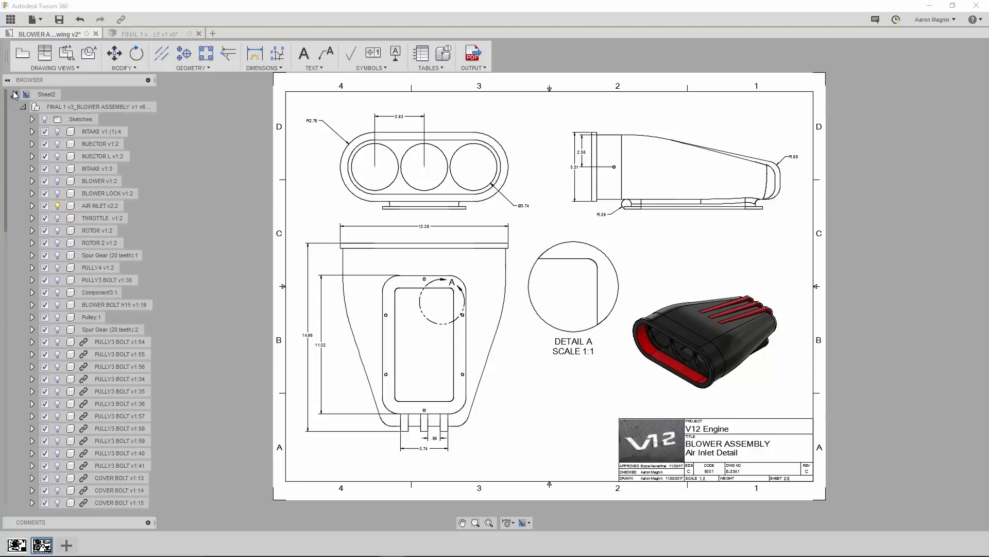
{"action": "left_click", "coordinate": [32, 205]}
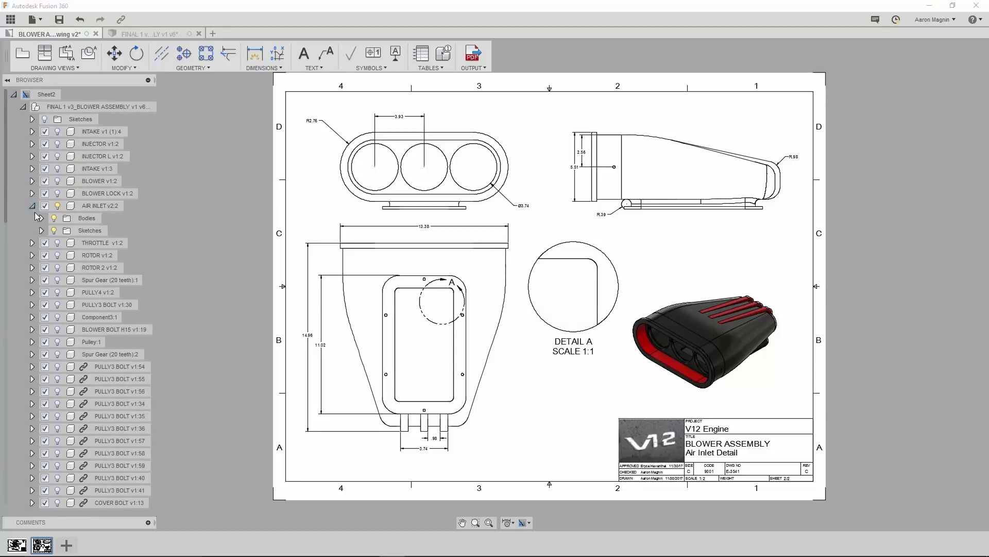
{"action": "left_click", "coordinate": [42, 230]}
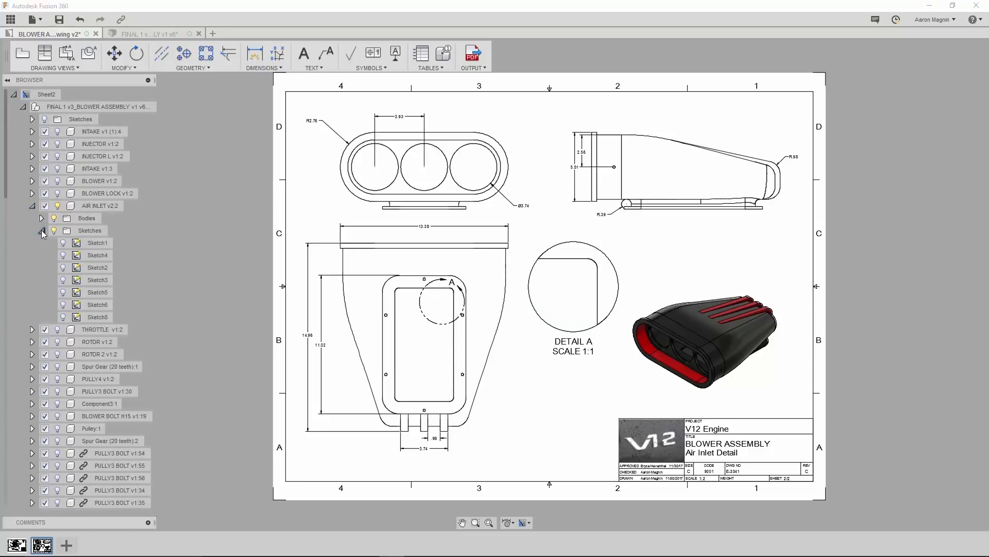
{"action": "left_click", "coordinate": [63, 317]}
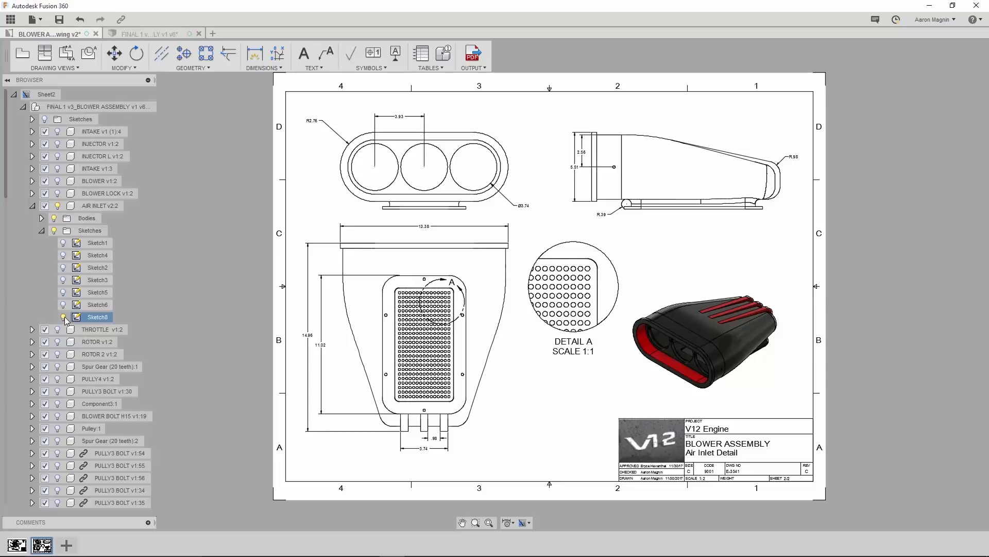
{"action": "left_click", "coordinate": [570, 295]}
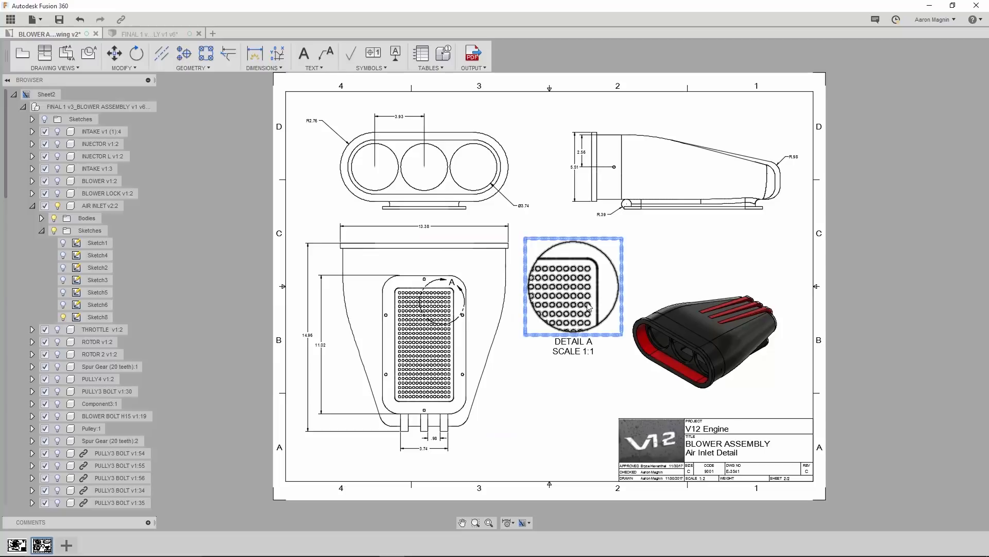
{"action": "left_click", "coordinate": [217, 176]}
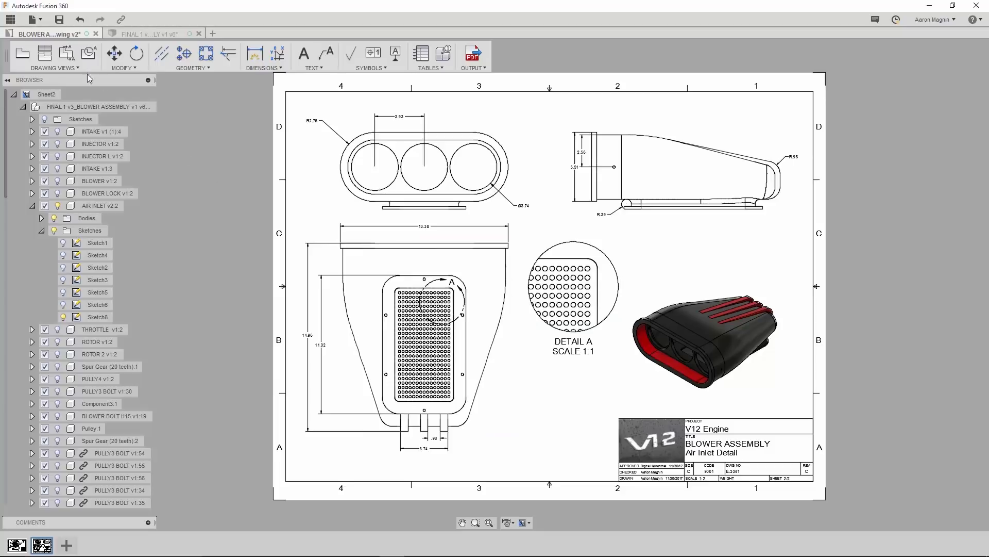
Step: Print the drawing to Microsoft Print to PDF and list the sheet choices
{"action": "left_click", "coordinate": [32, 18]}
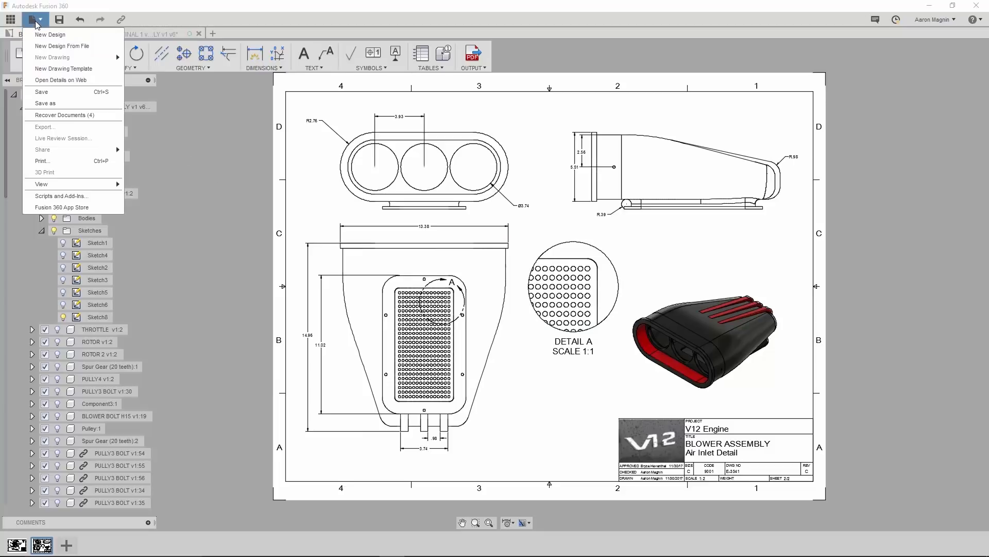
{"action": "mouse_move", "coordinate": [45, 77]}
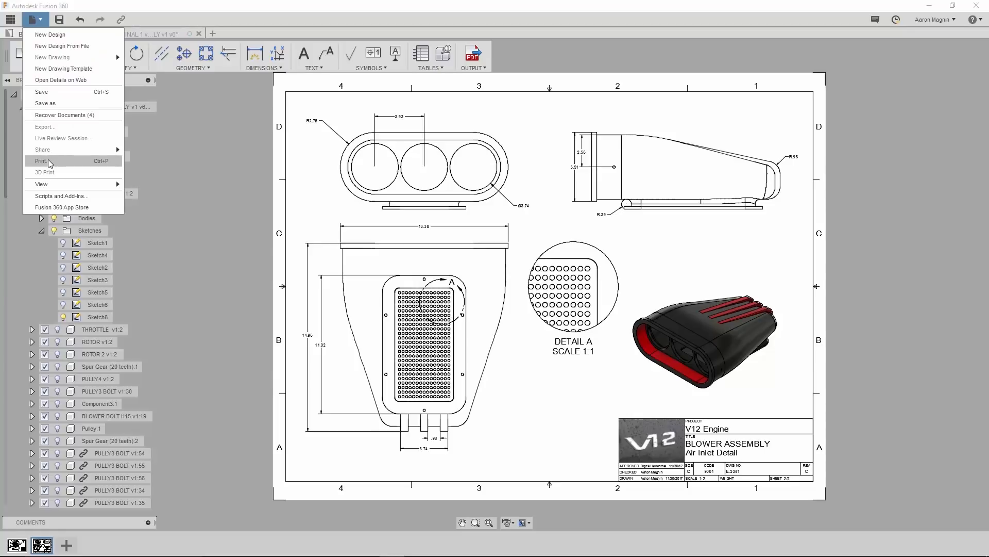
{"action": "left_click", "coordinate": [39, 161]}
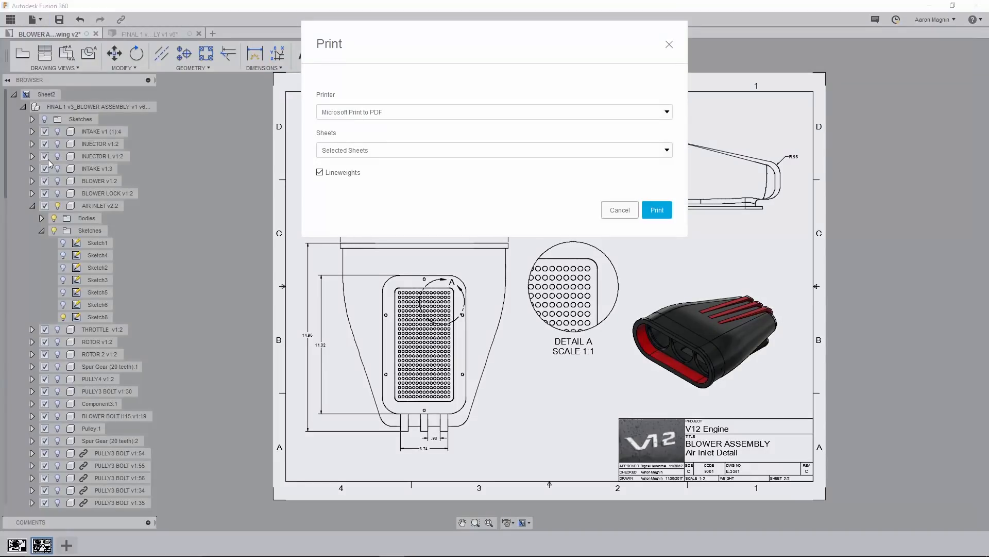
{"action": "left_click", "coordinate": [494, 112]}
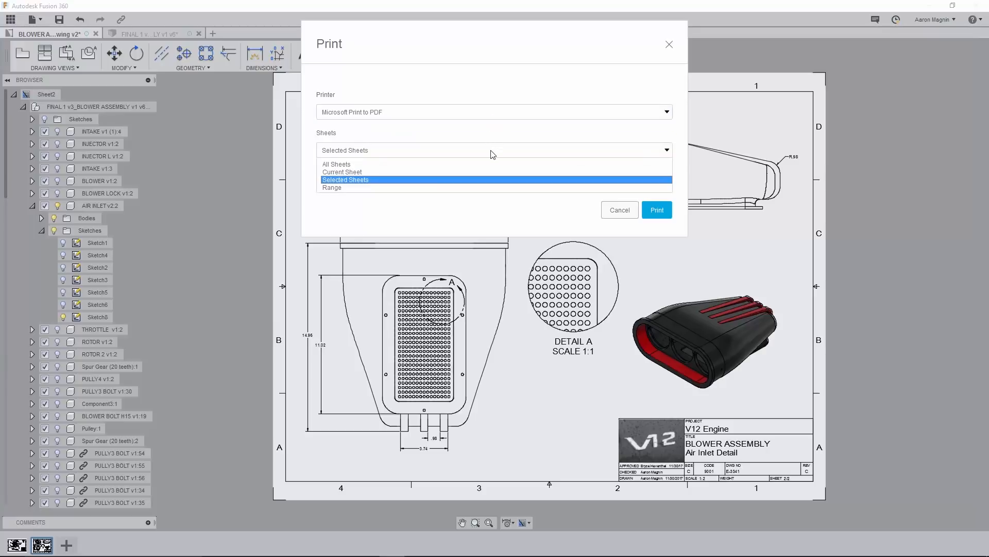
{"action": "mouse_move", "coordinate": [464, 174]}
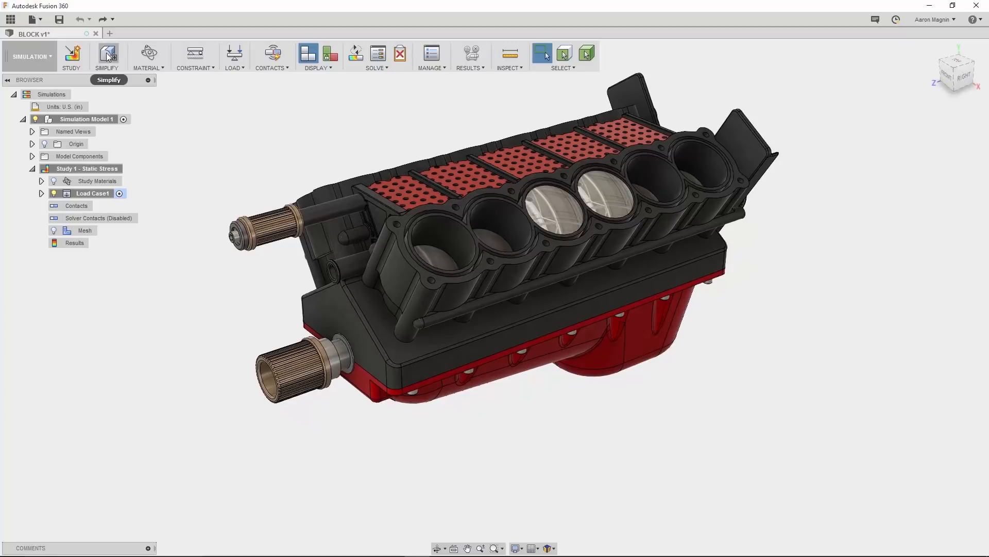
Step: In Simplify, select the crankshaft and rods and use Remove All Except Selected
{"action": "left_click", "coordinate": [108, 54]}
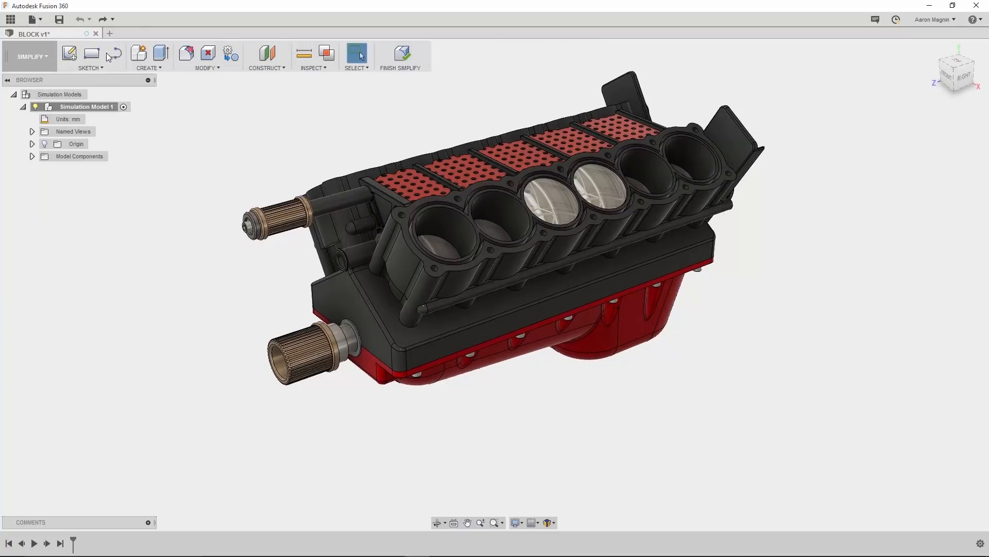
{"action": "mouse_move", "coordinate": [197, 171]}
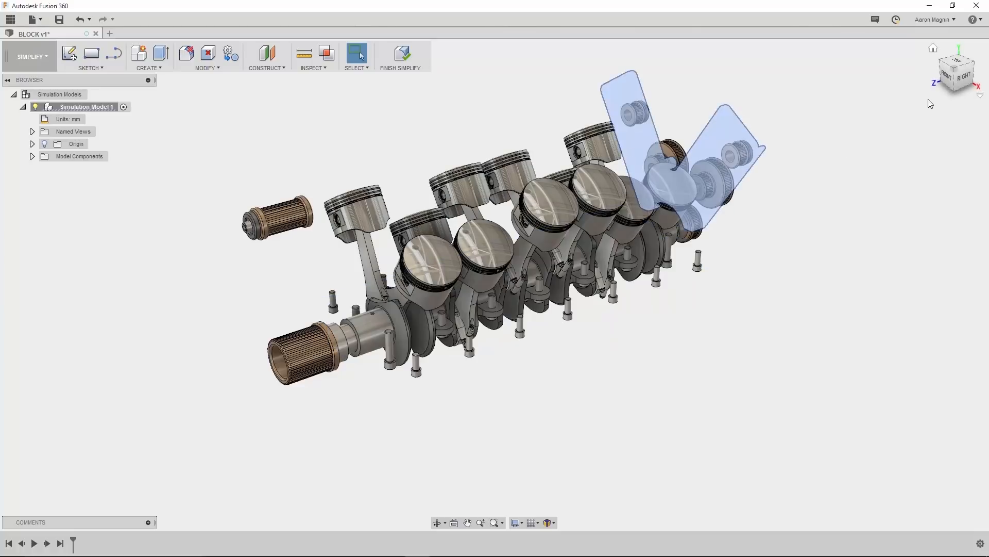
{"action": "left_click", "coordinate": [951, 72]}
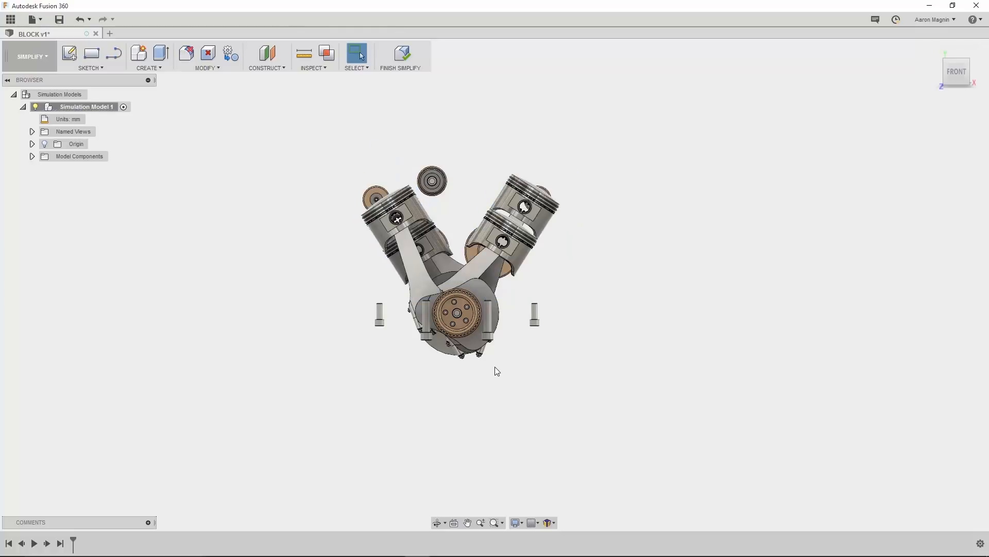
{"action": "left_click", "coordinate": [459, 319]}
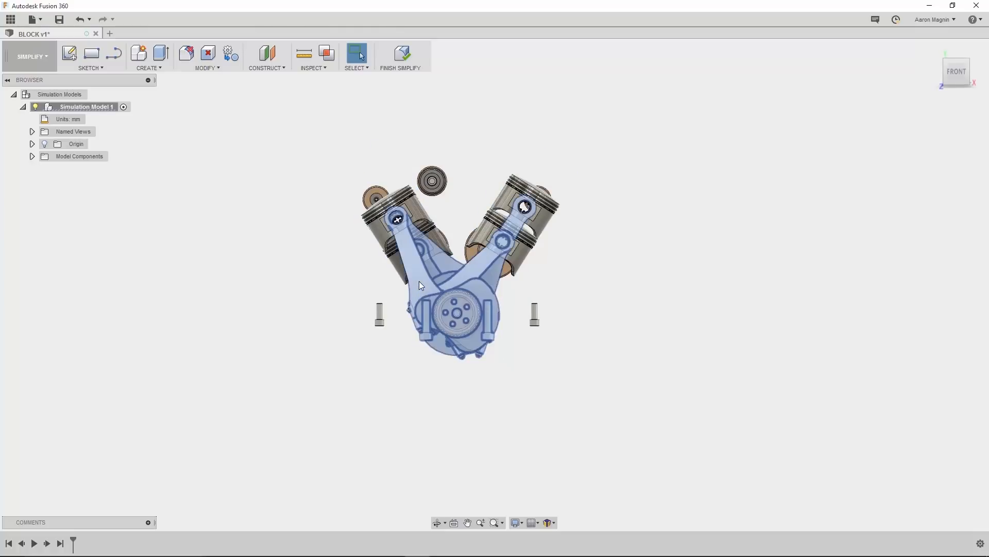
{"action": "right_click", "coordinate": [421, 285]}
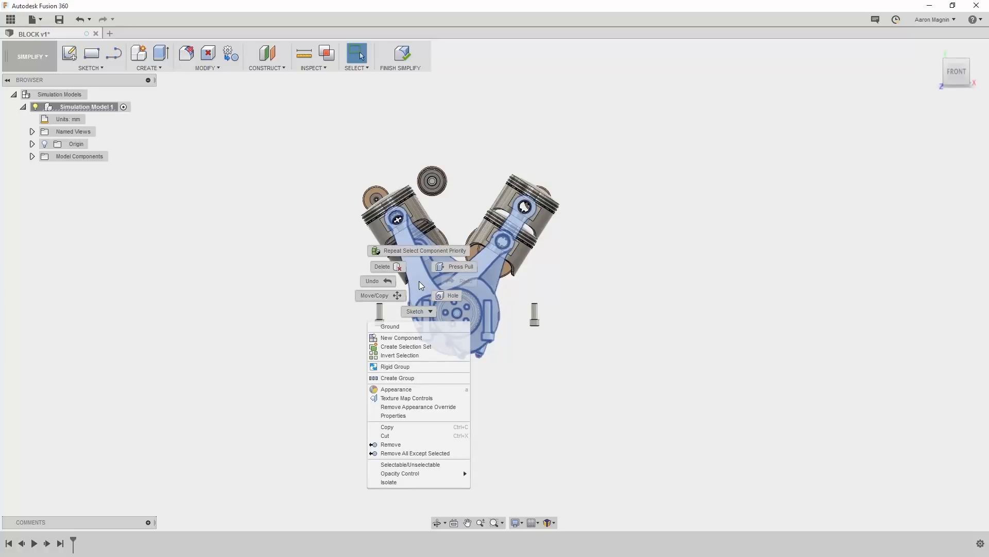
{"action": "mouse_move", "coordinate": [429, 436]}
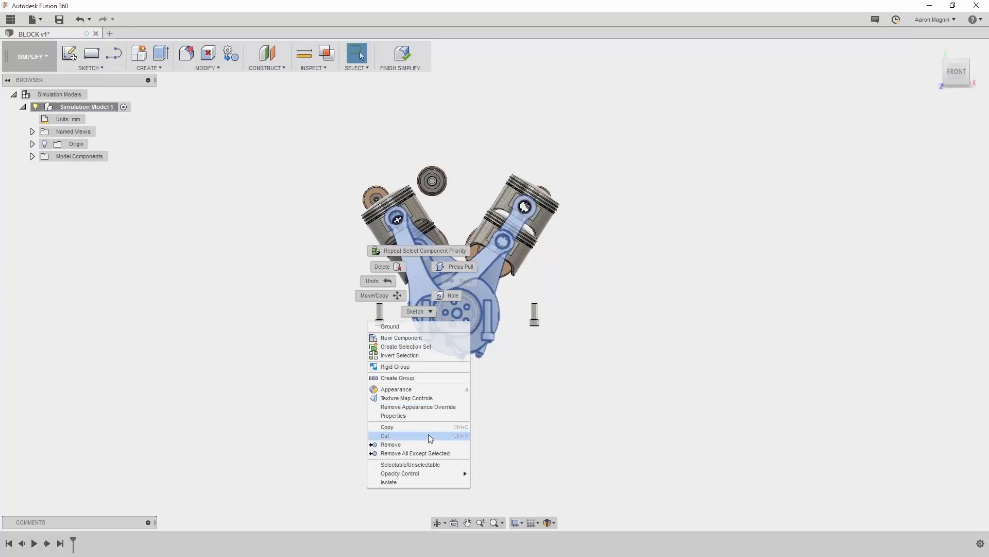
{"action": "mouse_move", "coordinate": [431, 453]}
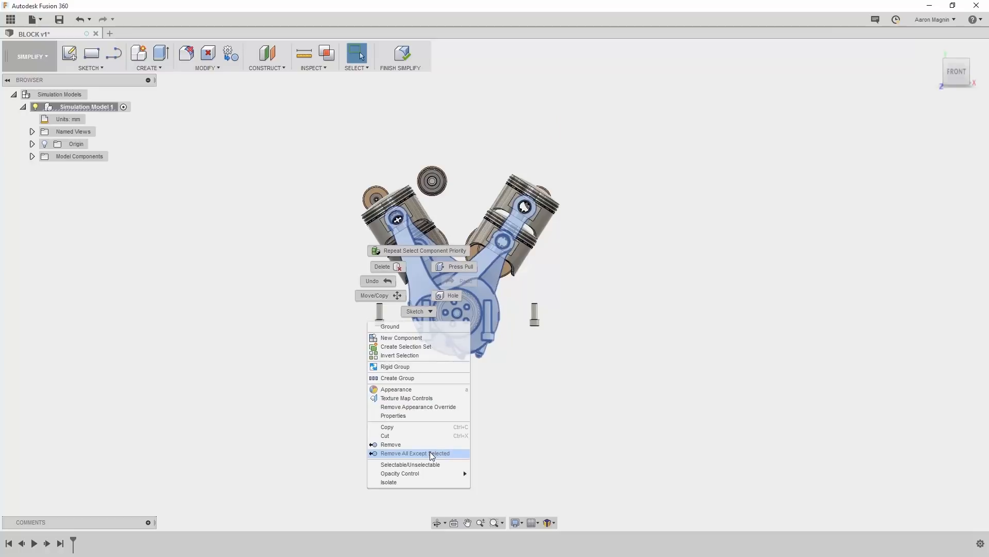
{"action": "left_click", "coordinate": [414, 453]}
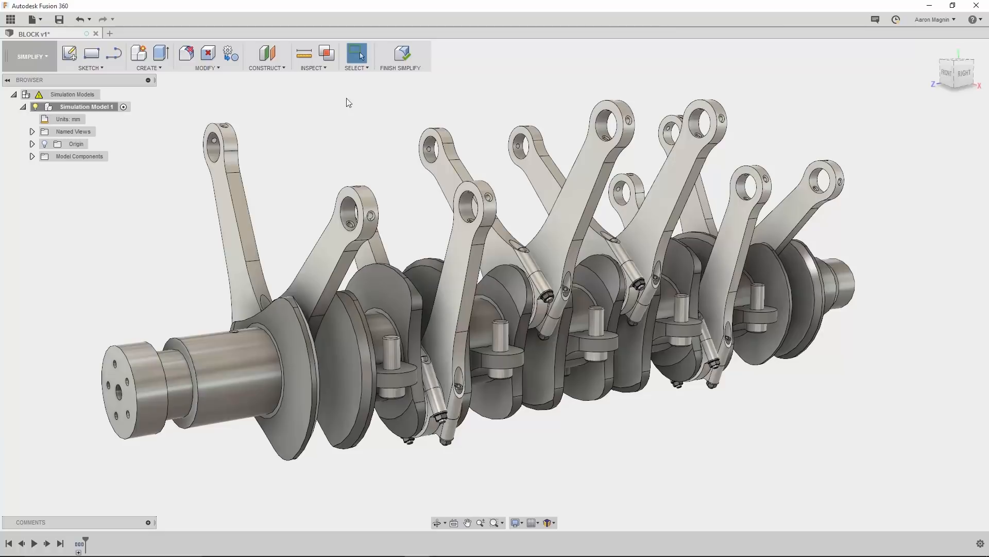
{"action": "mouse_move", "coordinate": [327, 54]}
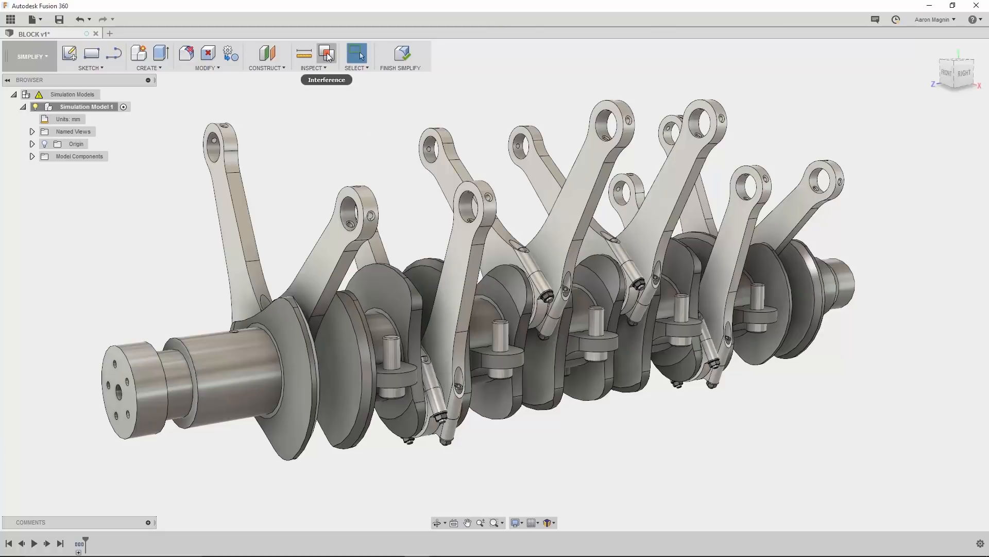
Step: Compute interferences, listing clashing bolts, nuts, rods and bearings with their volumes
{"action": "left_click", "coordinate": [325, 53]}
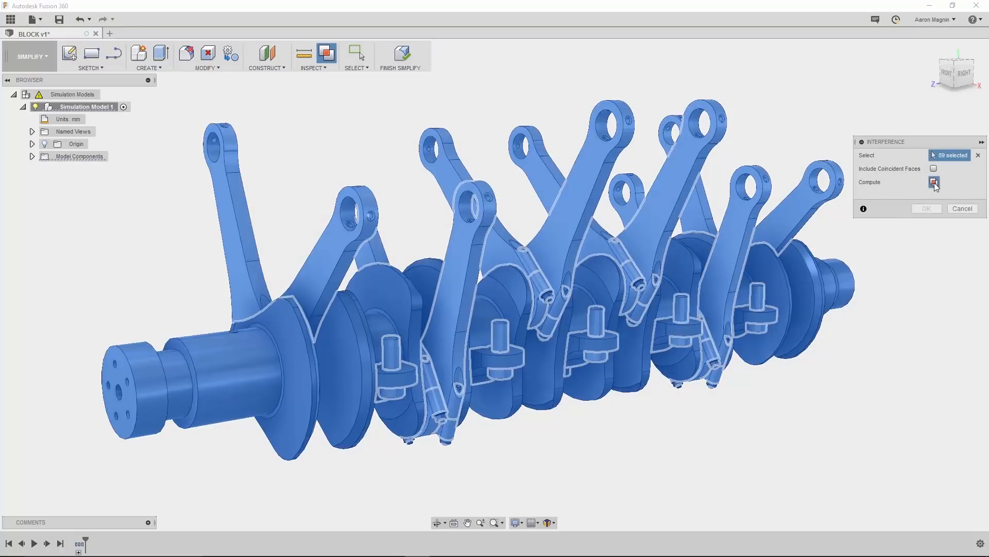
{"action": "left_click", "coordinate": [933, 182]}
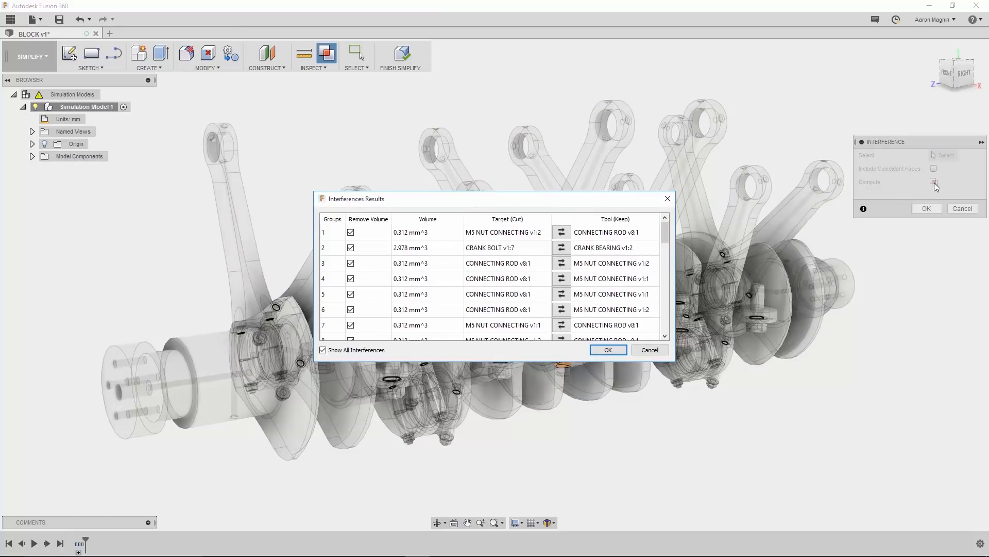
{"action": "mouse_move", "coordinate": [620, 224]}
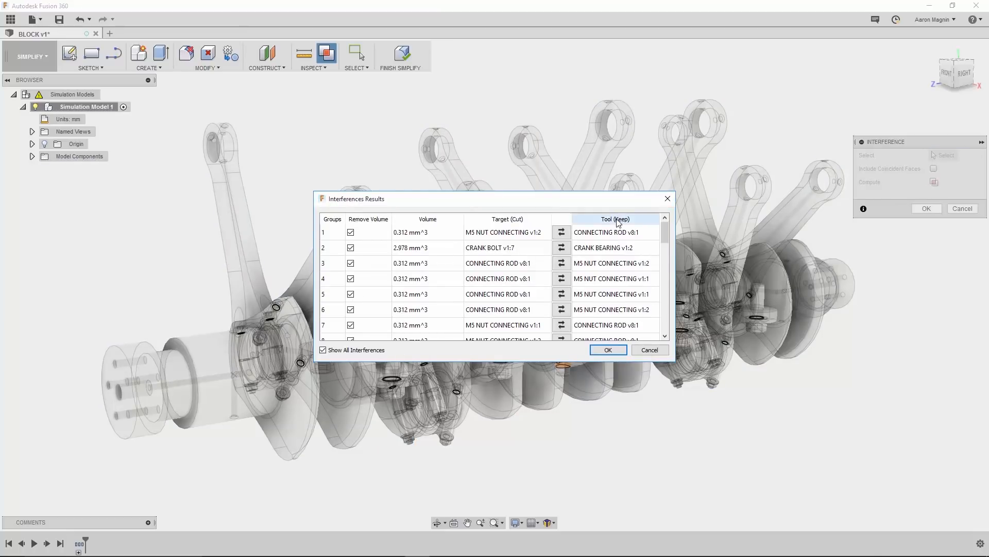
{"action": "mouse_move", "coordinate": [558, 235]}
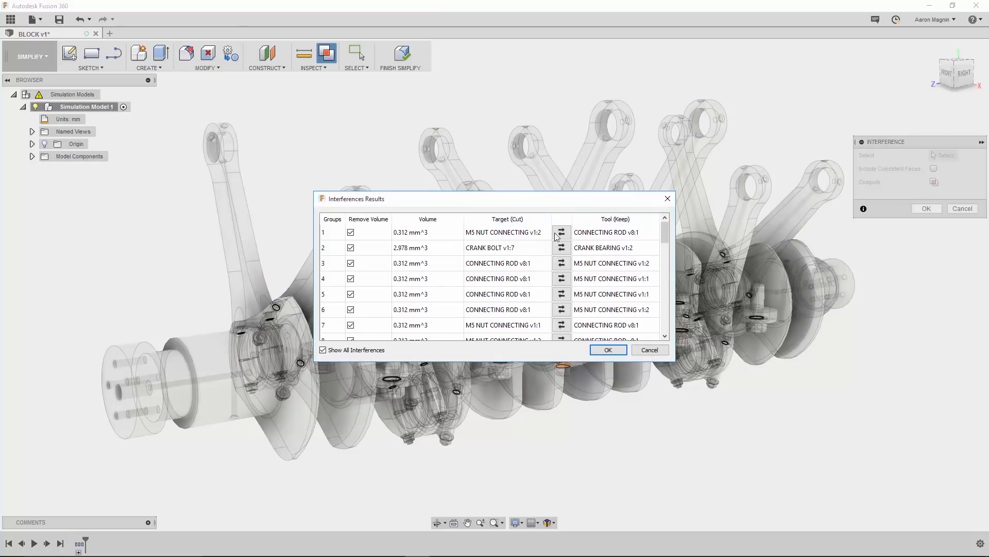
{"action": "mouse_move", "coordinate": [512, 258]}
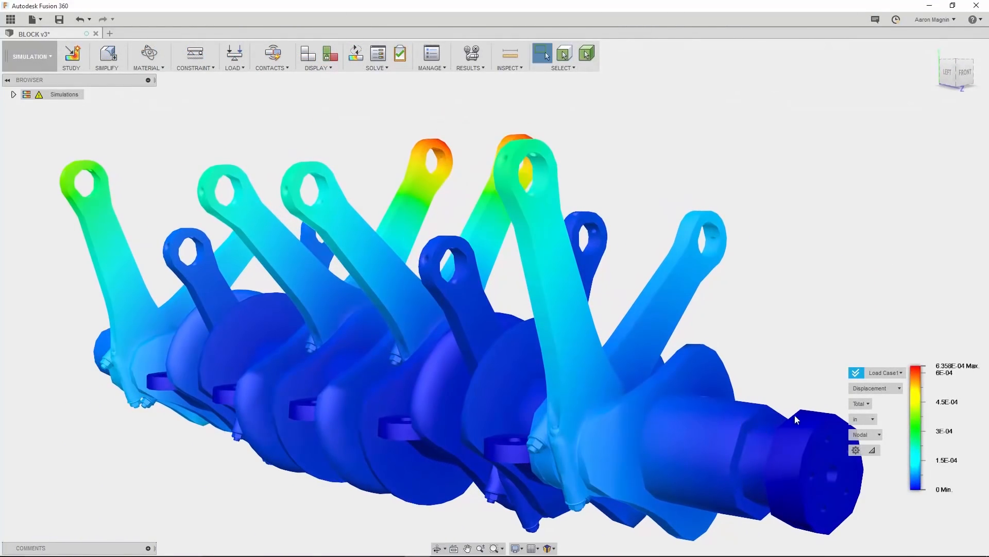
Step: Display the Displacement results of the solved crankshaft and connecting rod study
{"action": "left_click", "coordinate": [874, 388]}
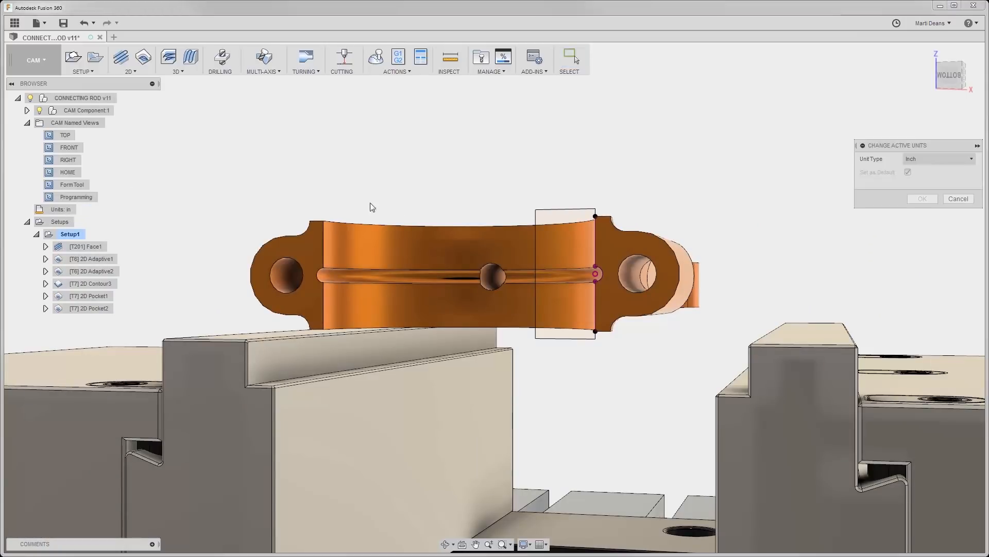
Step: Set active units to Millimeter and build a Ø16 mm form mill from the chain profile
{"action": "left_click", "coordinate": [939, 158]}
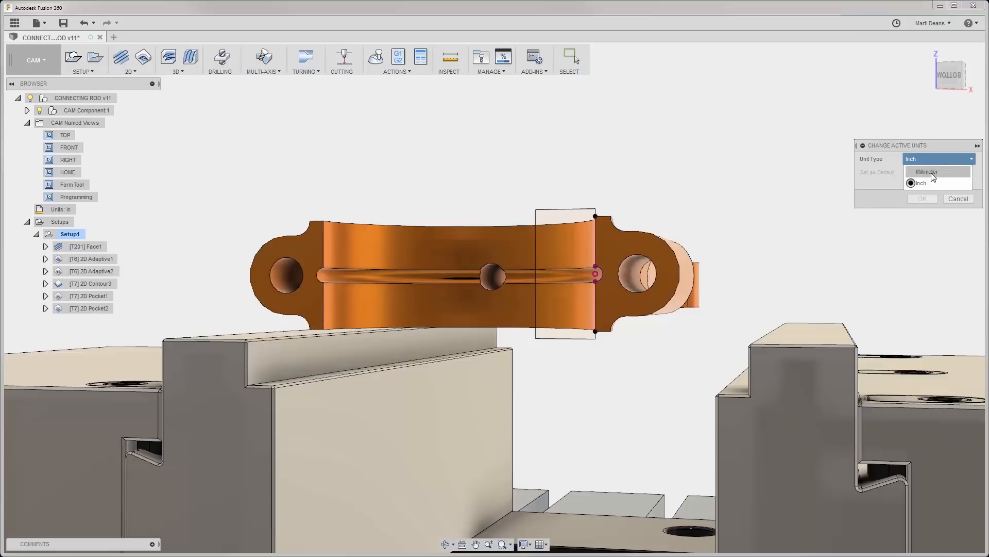
{"action": "left_click", "coordinate": [930, 172]}
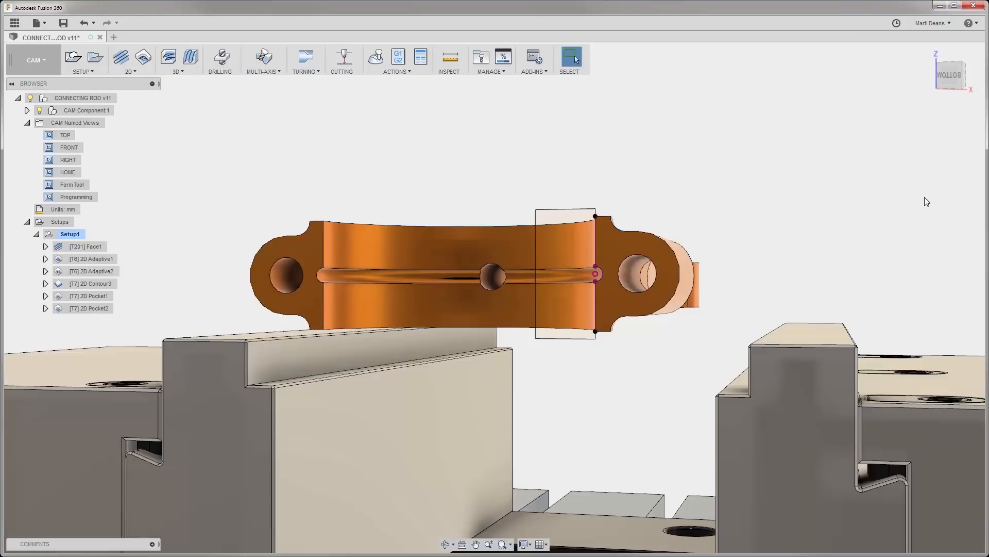
{"action": "mouse_move", "coordinate": [504, 81]}
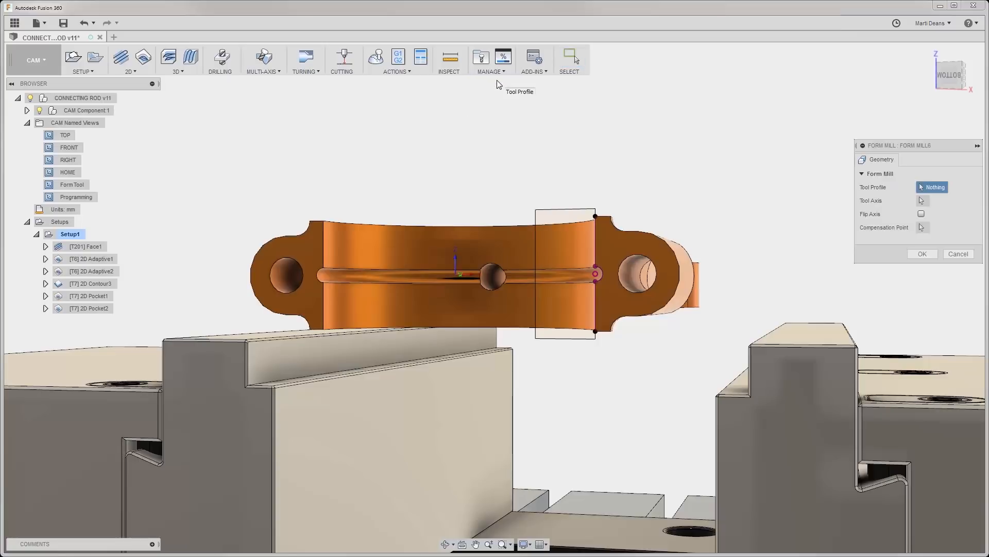
{"action": "mouse_move", "coordinate": [576, 212]}
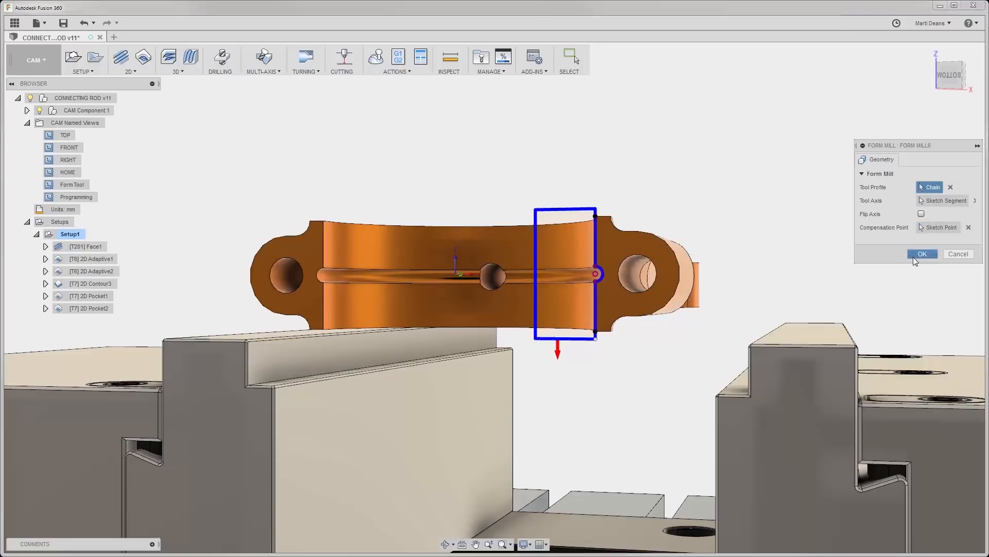
{"action": "left_click", "coordinate": [922, 253]}
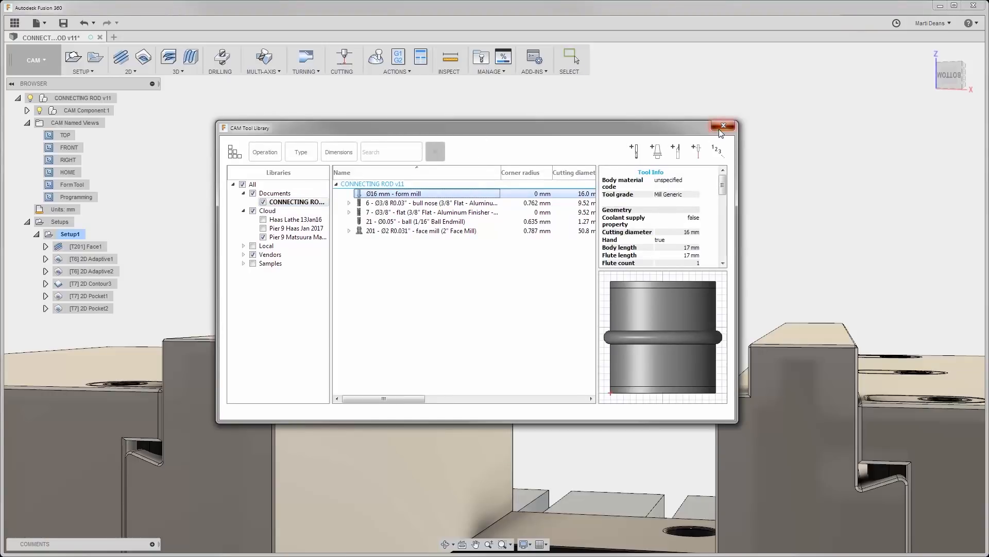
{"action": "left_click", "coordinate": [723, 126]}
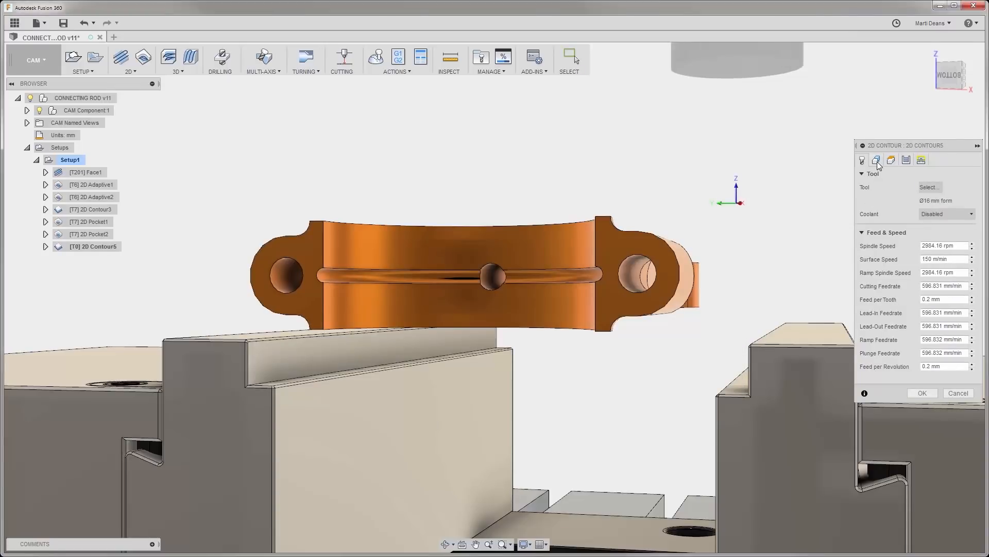
Step: Create the form-mill 2D contour with a -1 mm bottom height offset and simulate it
{"action": "left_click", "coordinate": [877, 160]}
{"action": "type", "text": "-1"}
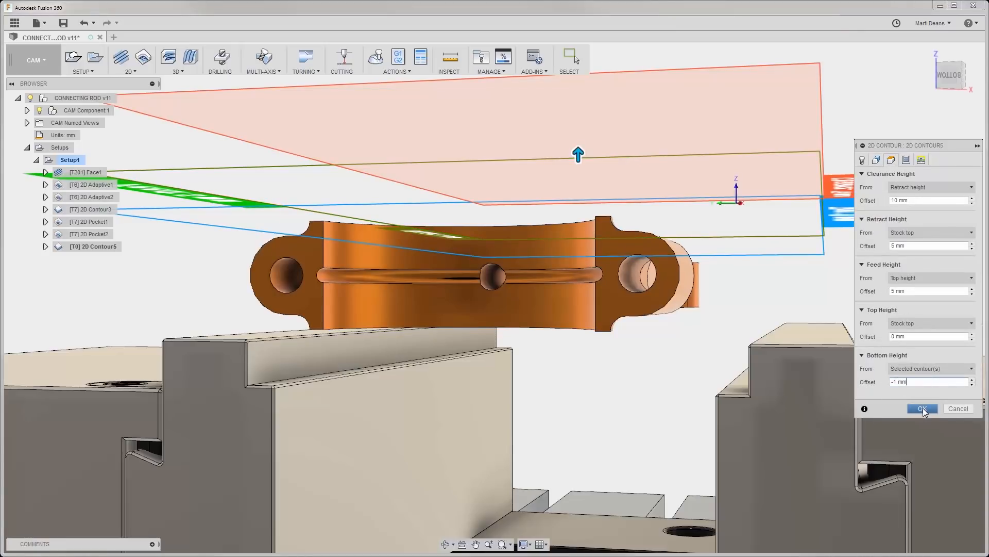
{"action": "left_click", "coordinate": [922, 408]}
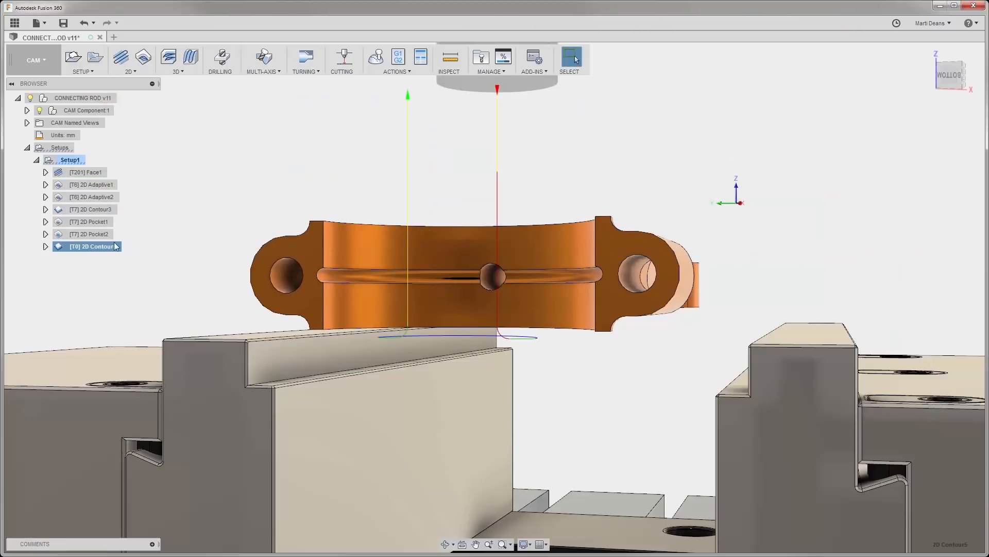
{"action": "left_click", "coordinate": [375, 56]}
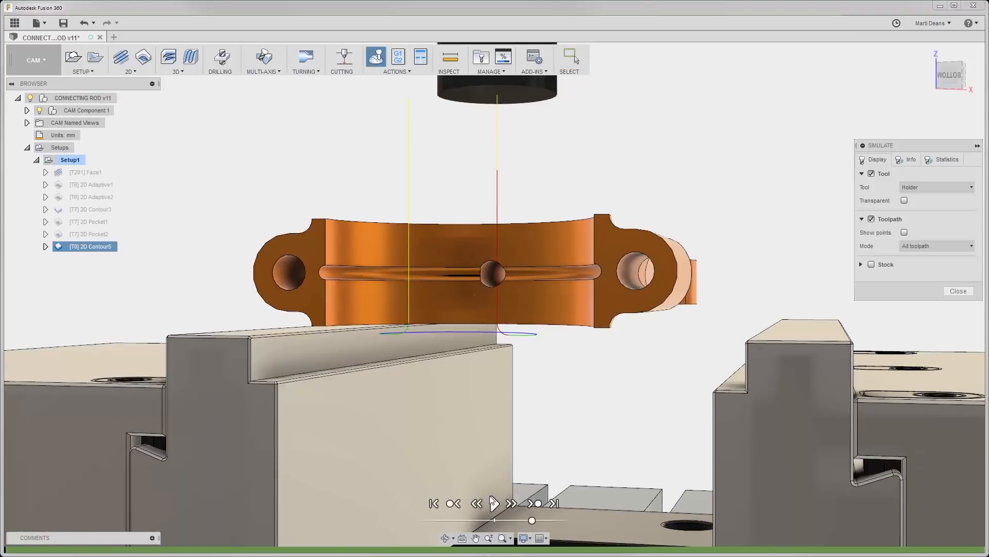
{"action": "left_click", "coordinate": [495, 504]}
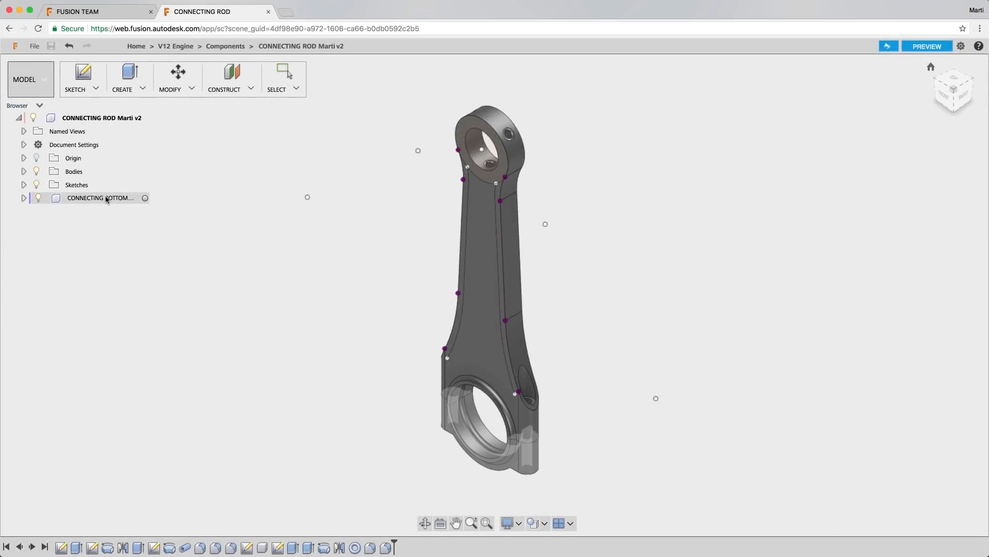
Step: Hide the CONNECTING BOTTOM cap component using Show/Hide
{"action": "left_click", "coordinate": [100, 198]}
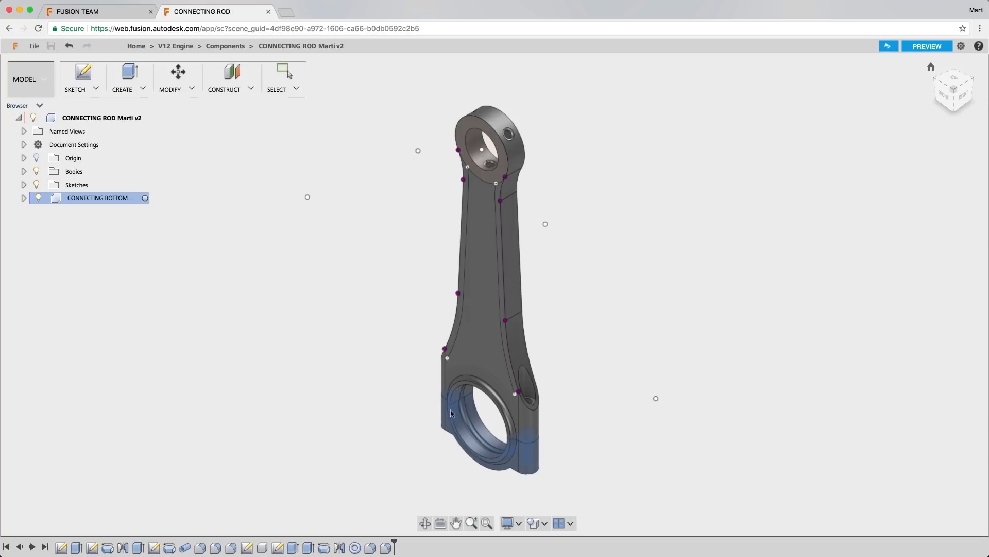
{"action": "right_click", "coordinate": [452, 414]}
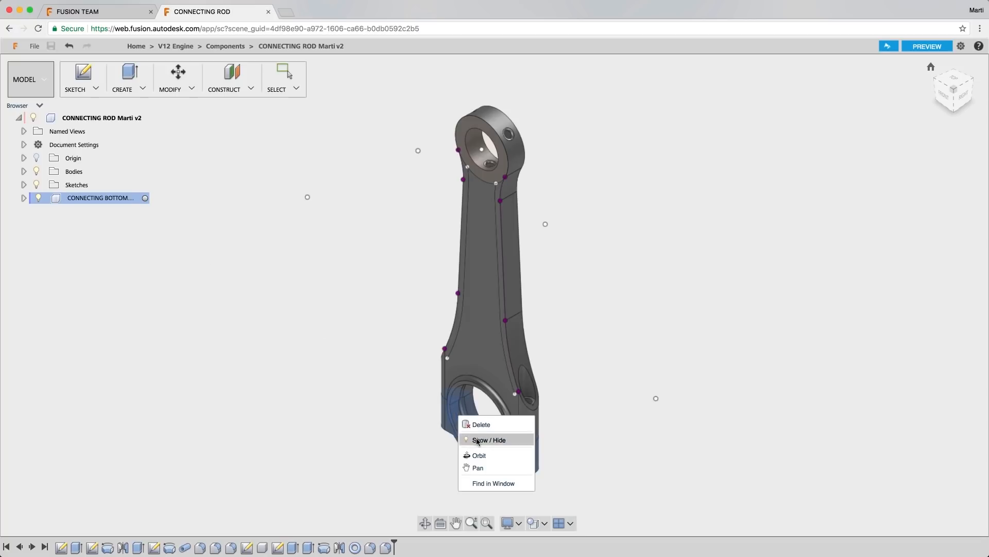
{"action": "left_click", "coordinate": [488, 439]}
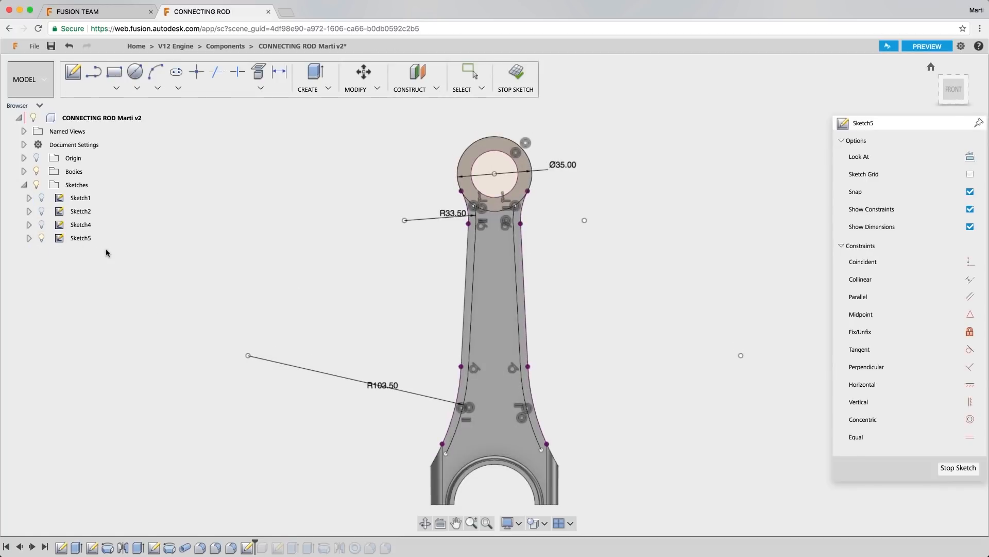
Step: Dimension the rod's big-end circle at 70 mm diameter and convert it to radius R35
{"action": "left_click", "coordinate": [136, 72]}
{"action": "type", "text": "70"}
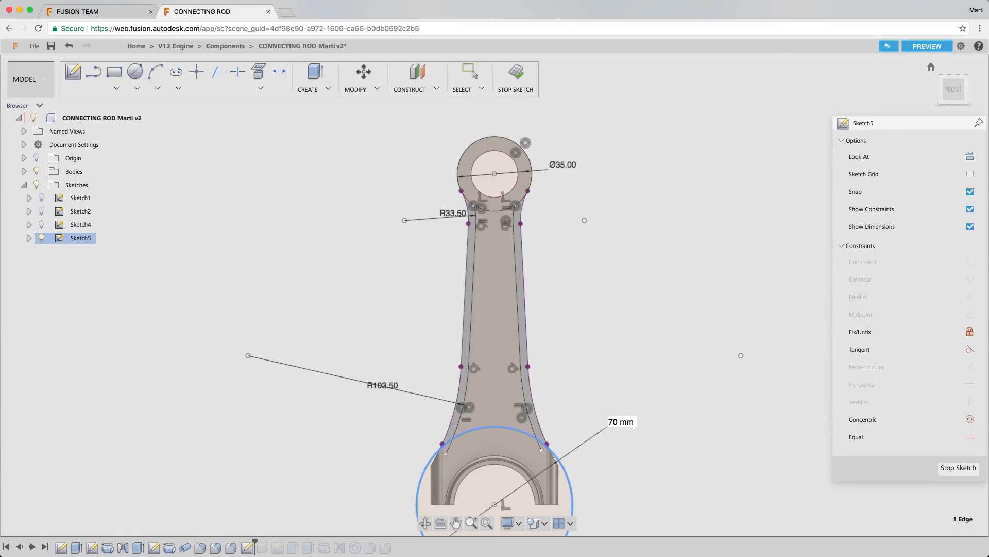
{"action": "right_click", "coordinate": [621, 421]}
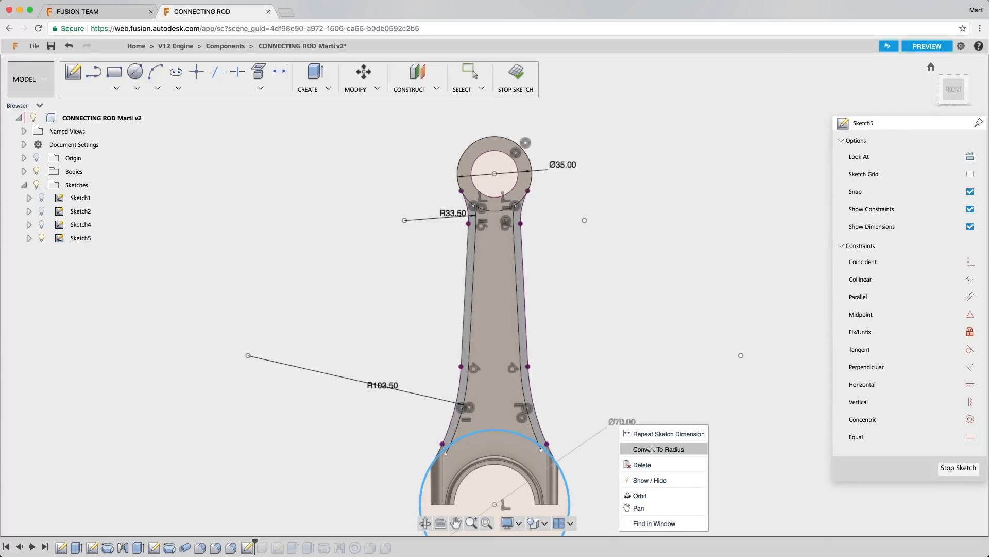
{"action": "left_click", "coordinate": [663, 448]}
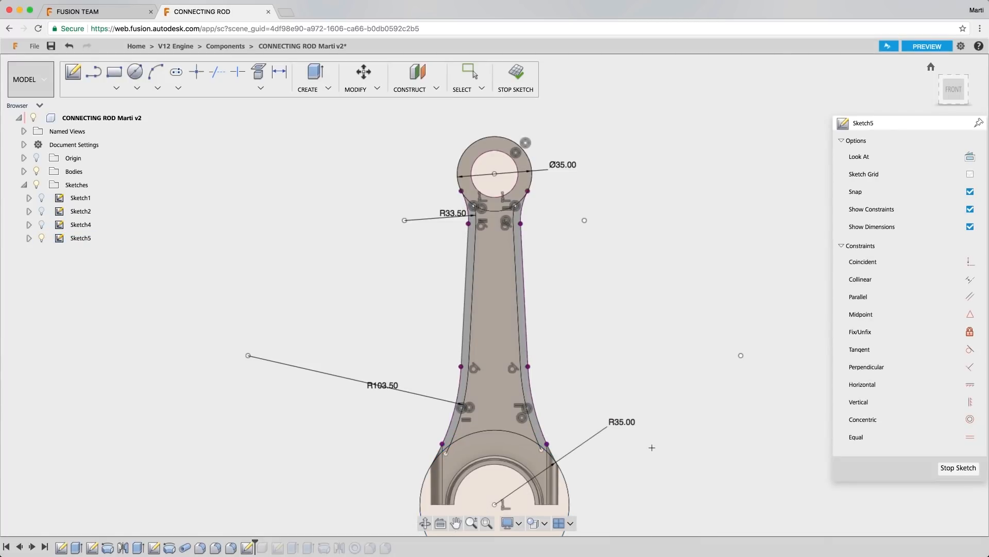
Step: Finish the sketch and begin extruding the rod's web profile
{"action": "right_click", "coordinate": [525, 320]}
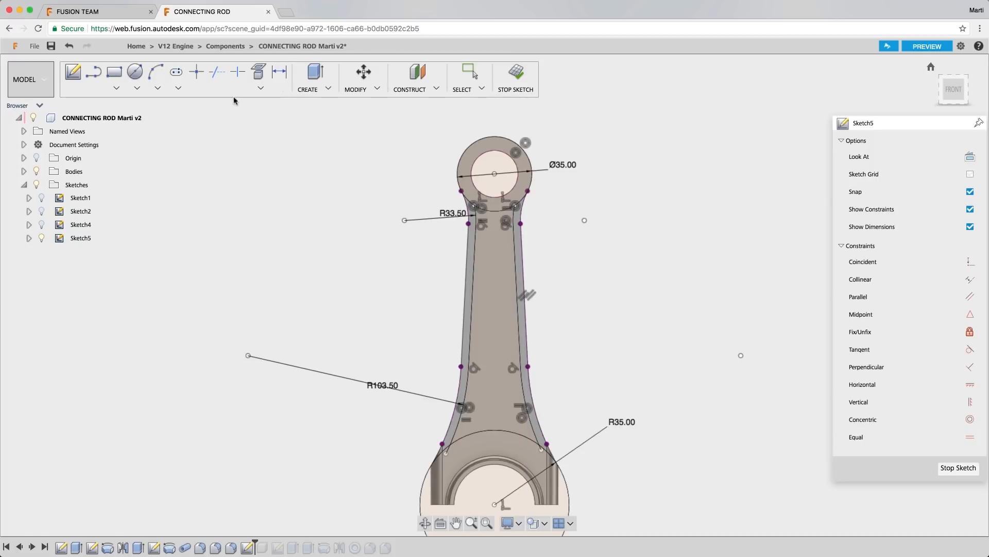
{"action": "left_click", "coordinate": [216, 72]}
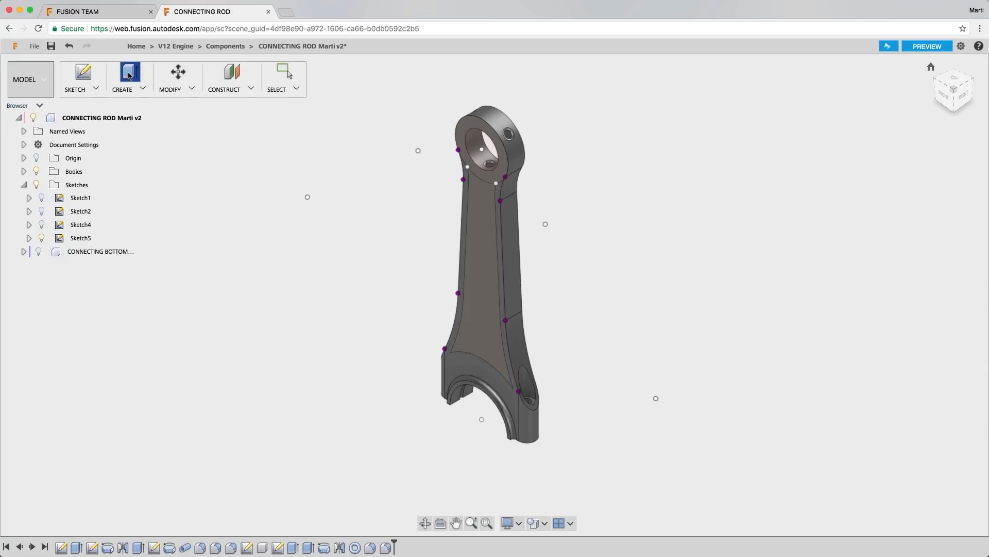
{"action": "left_click", "coordinate": [474, 276]}
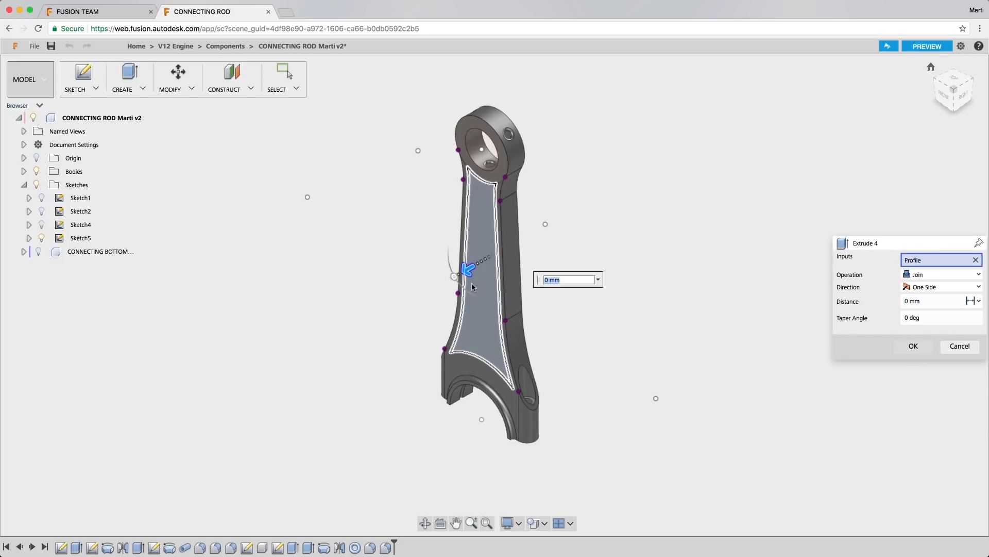